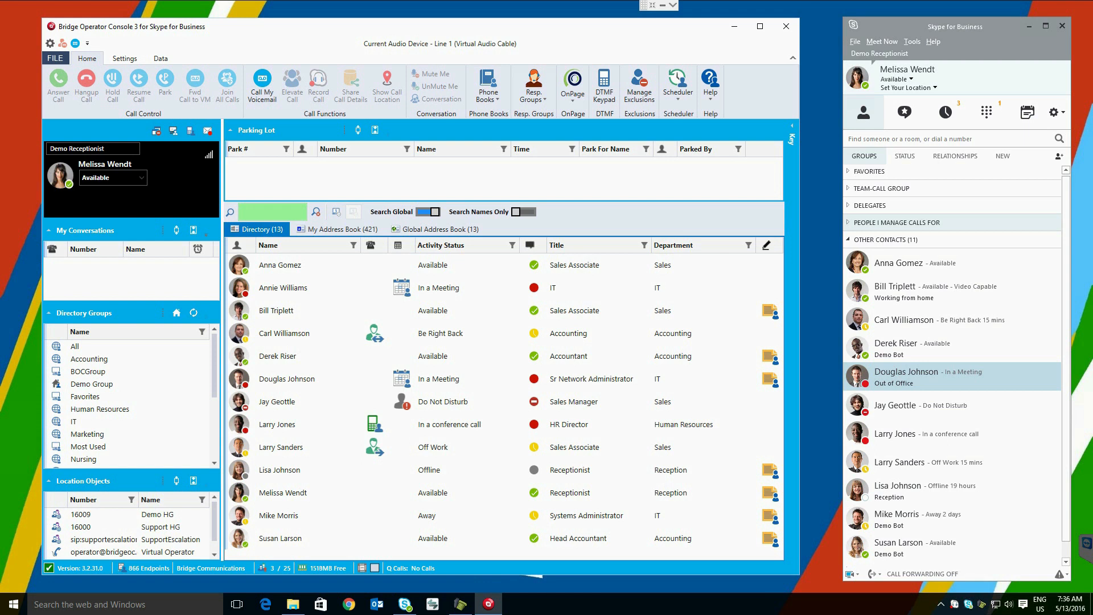
mouse_move(676, 156)
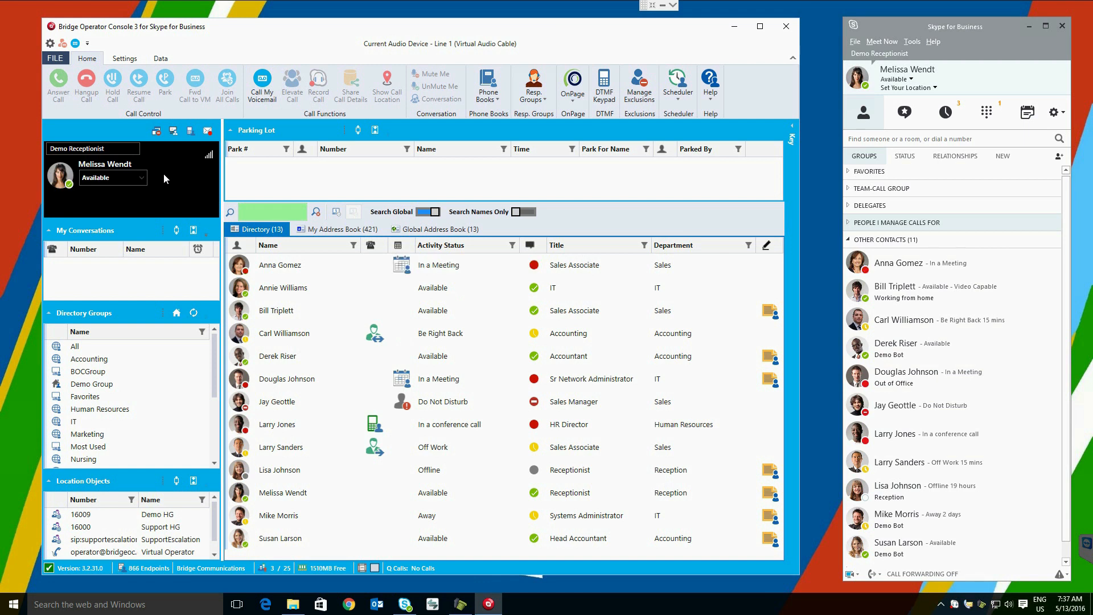
mouse_move(88, 289)
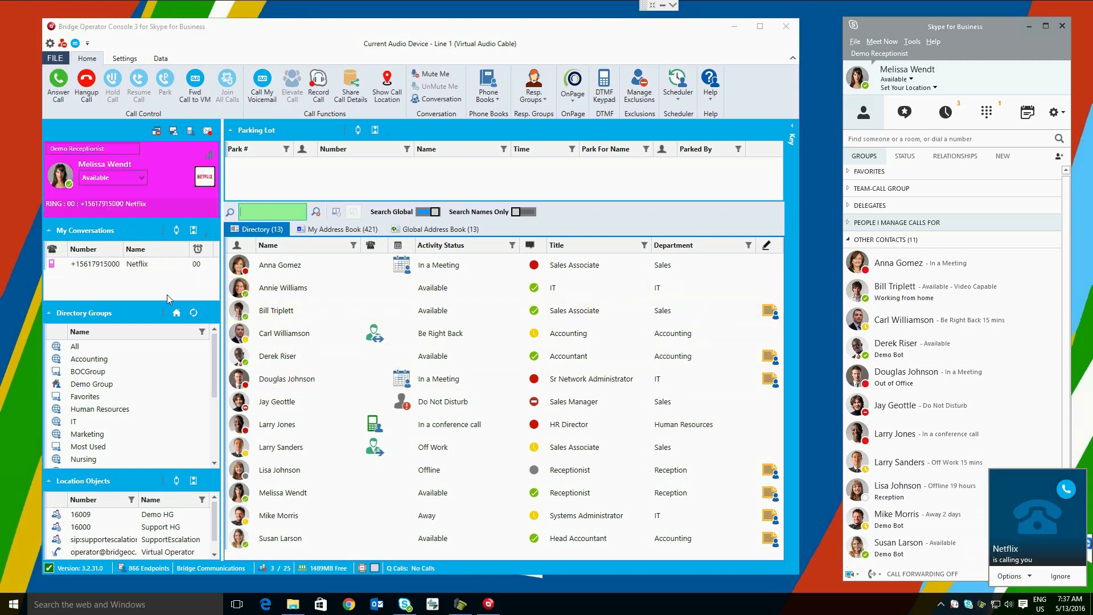
Answer the Netflix call, then answer the ringing Jim Lewis Motors call while Netflix waits
left_click(58, 83)
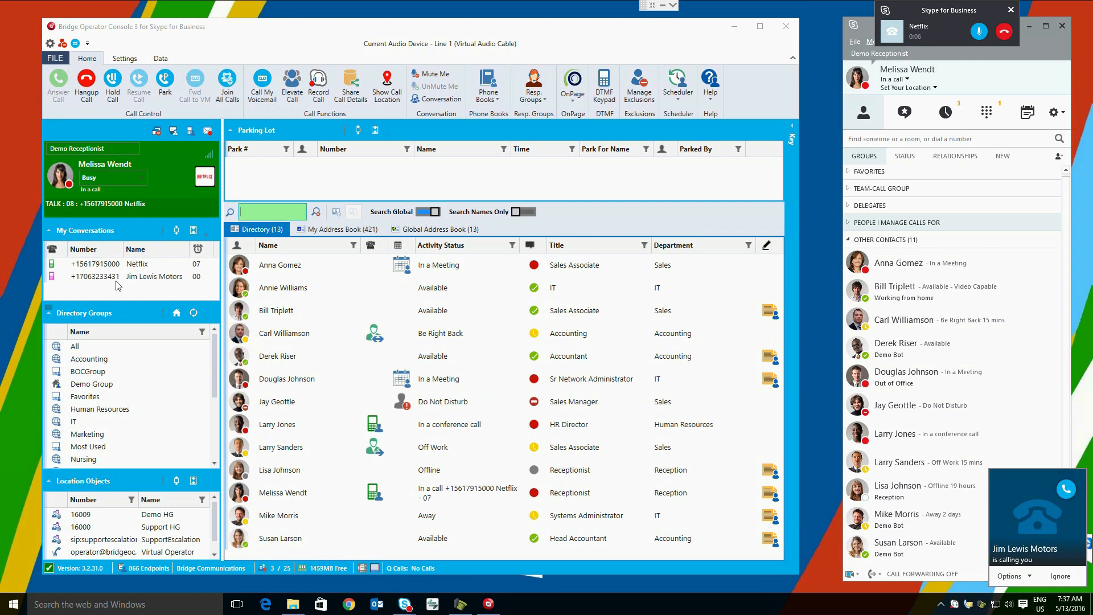
left_click(154, 276)
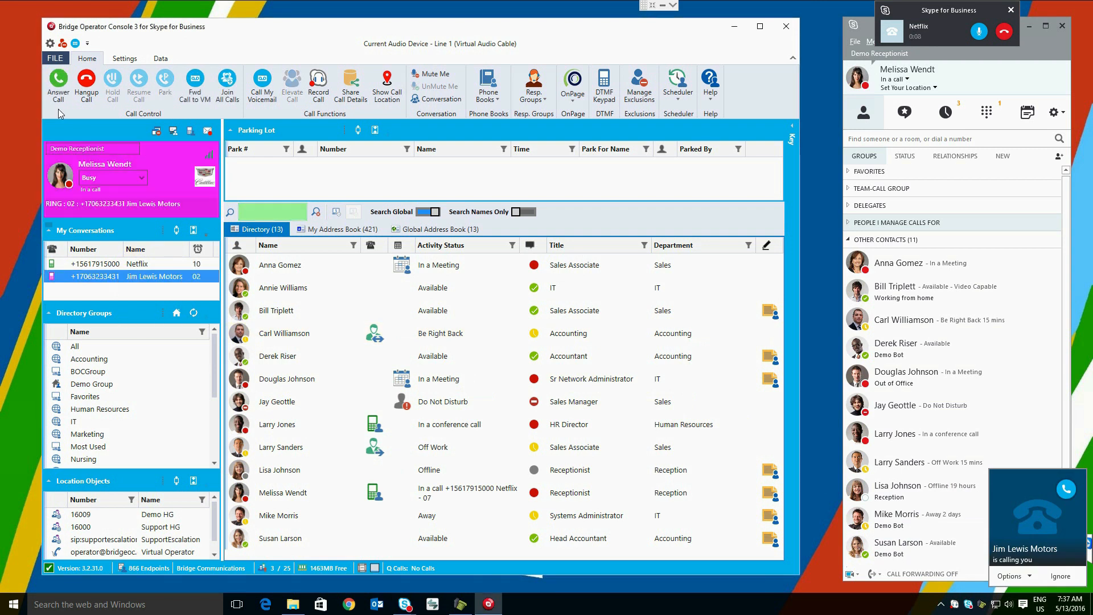
left_click(58, 82)
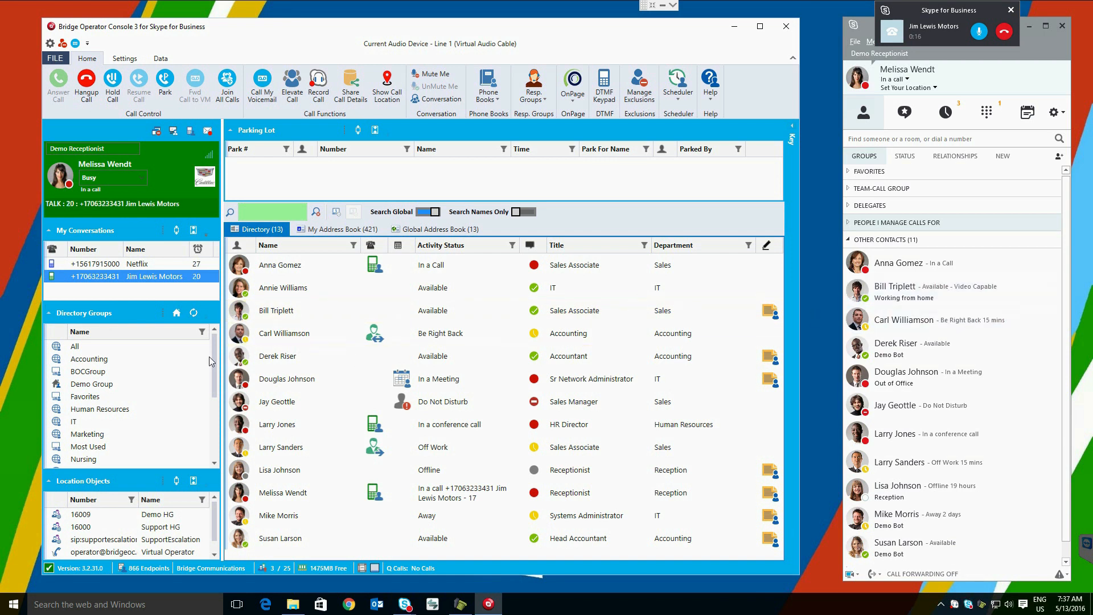
left_click(89, 359)
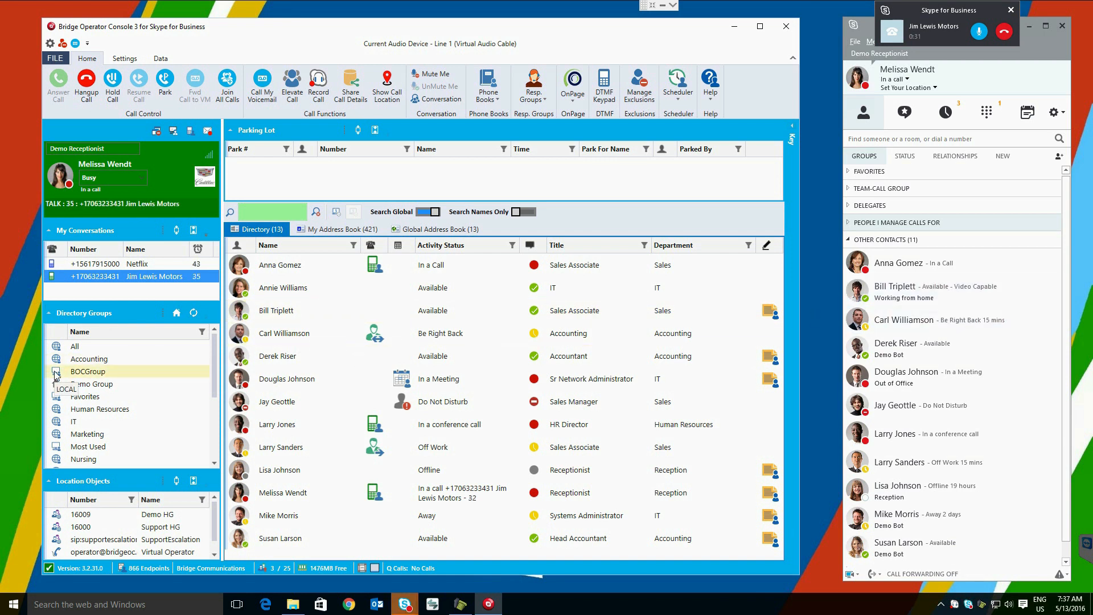
left_click(91, 384)
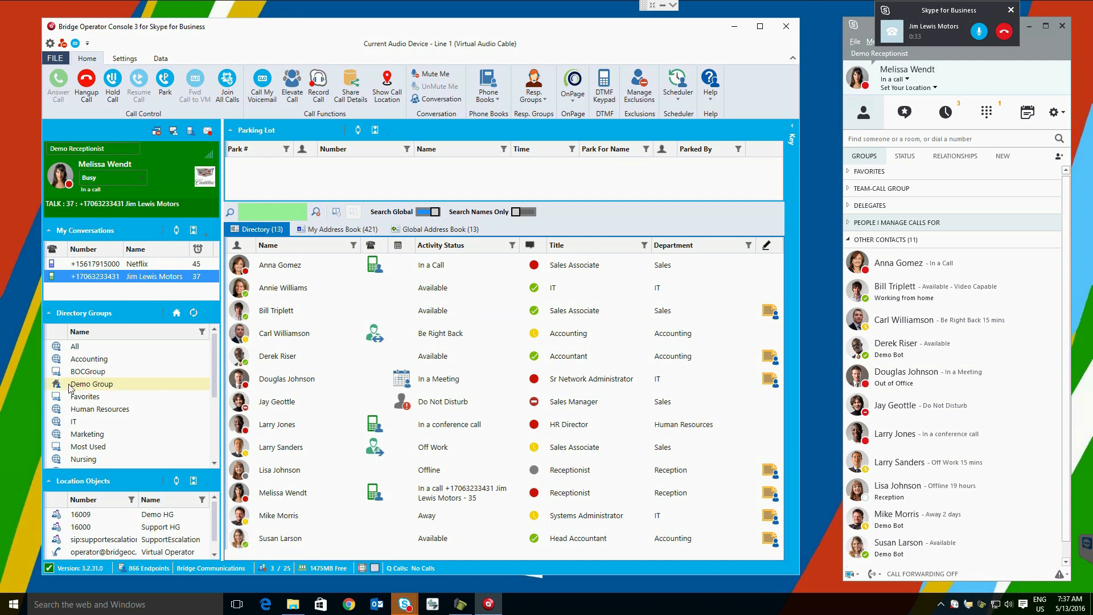
mouse_move(95, 388)
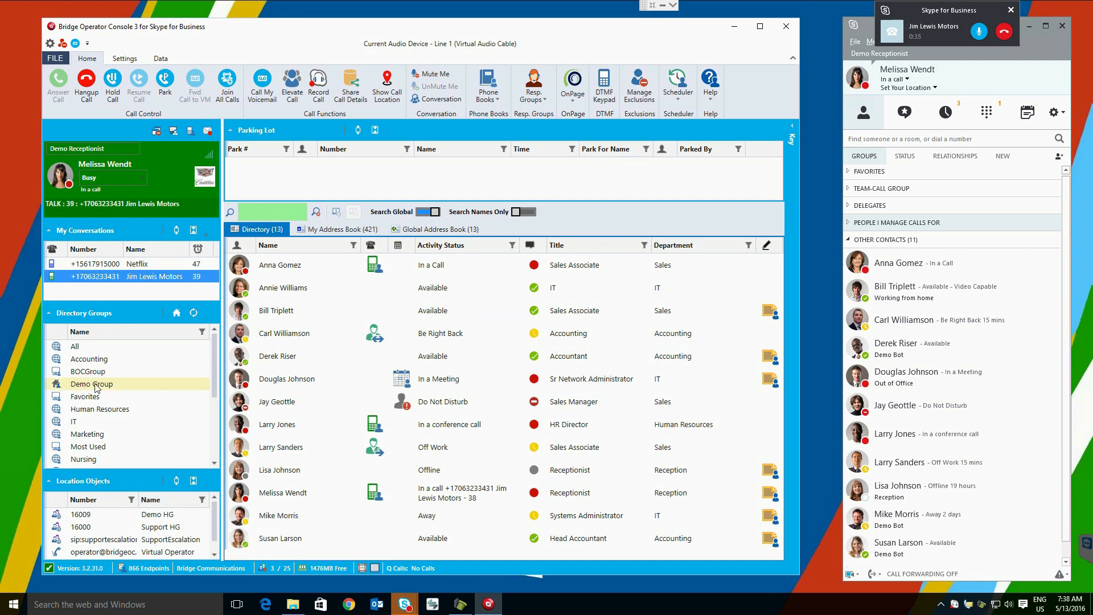
mouse_move(110, 387)
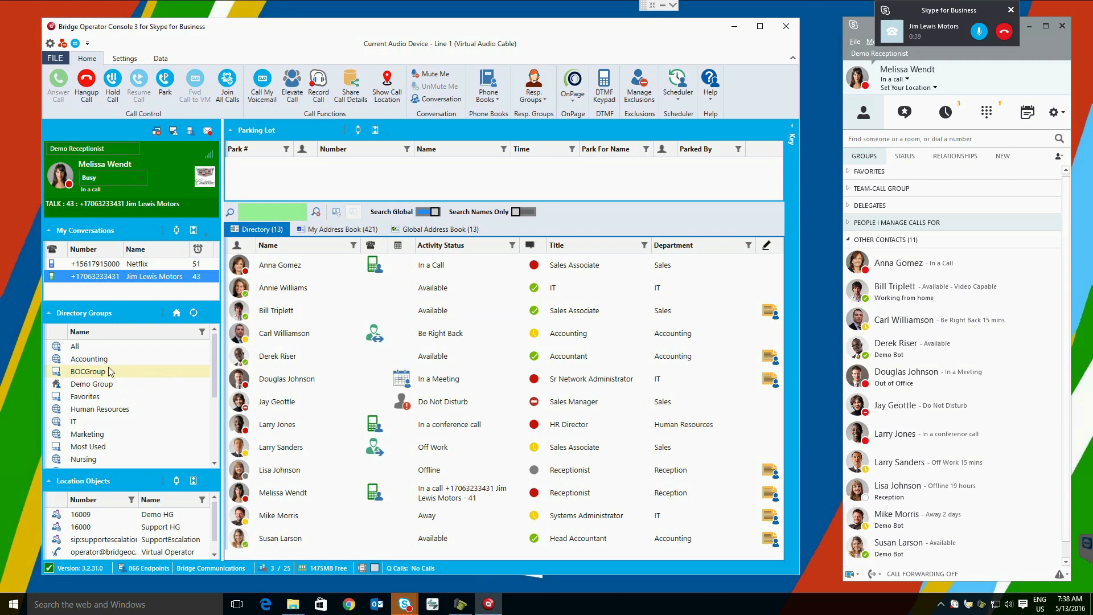
left_click(88, 359)
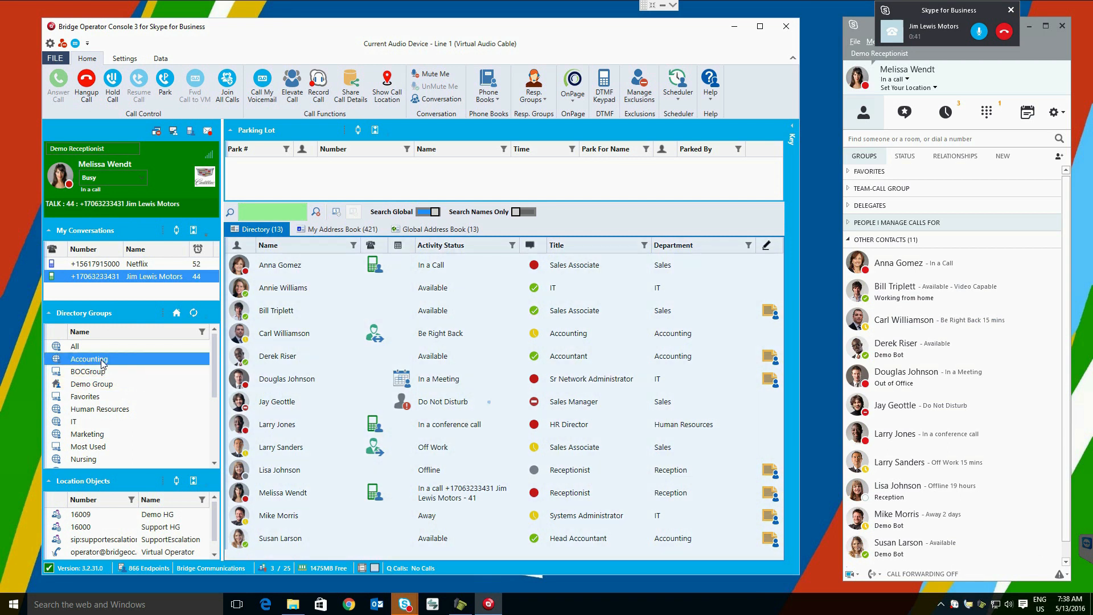
left_click(89, 359)
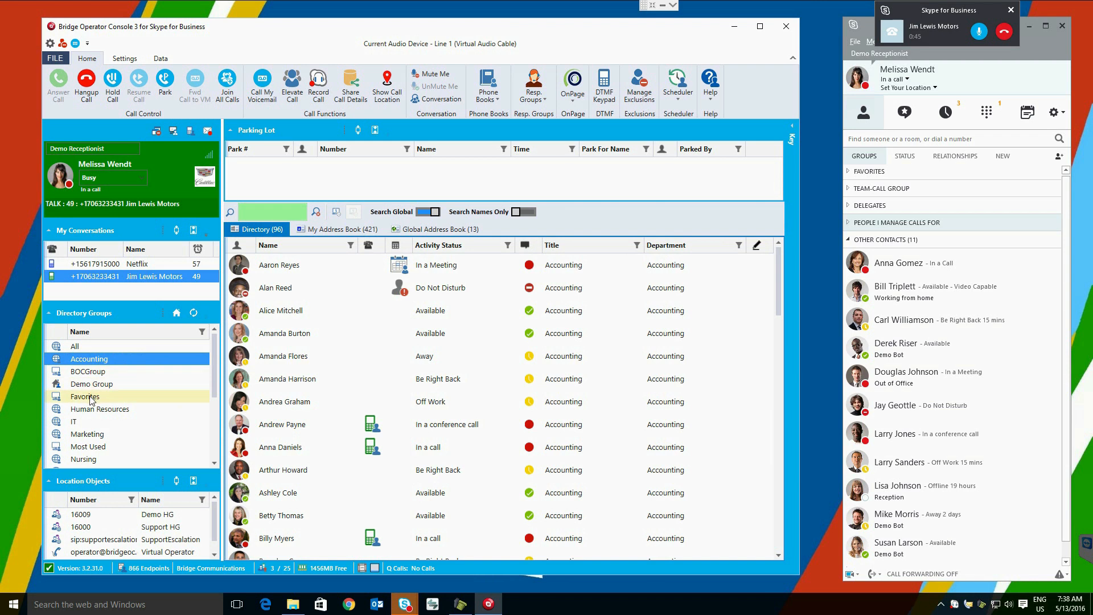
left_click(91, 384)
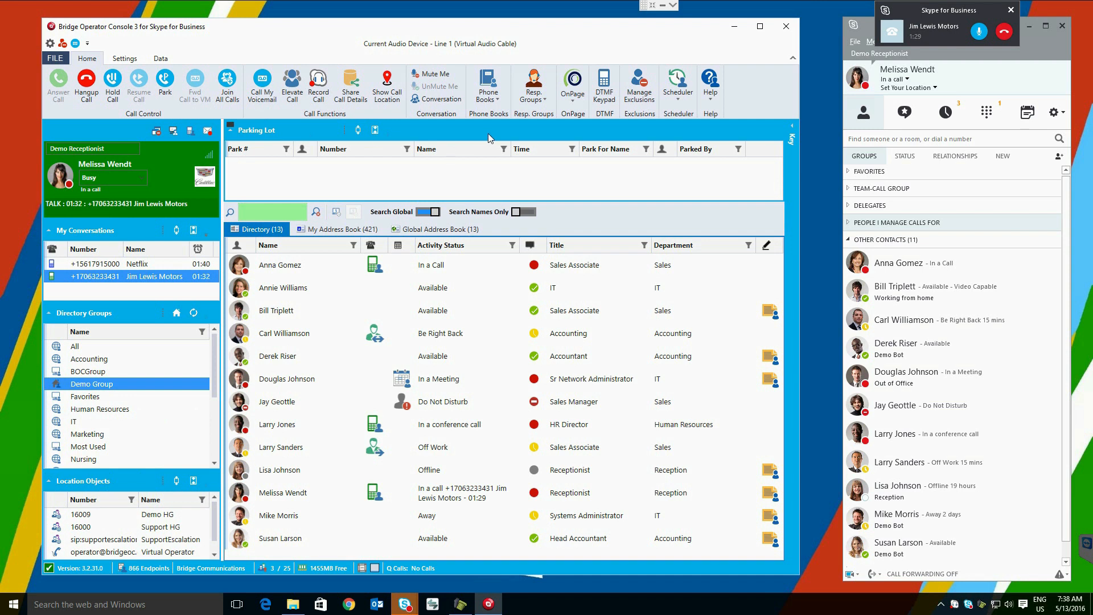
mouse_move(490, 175)
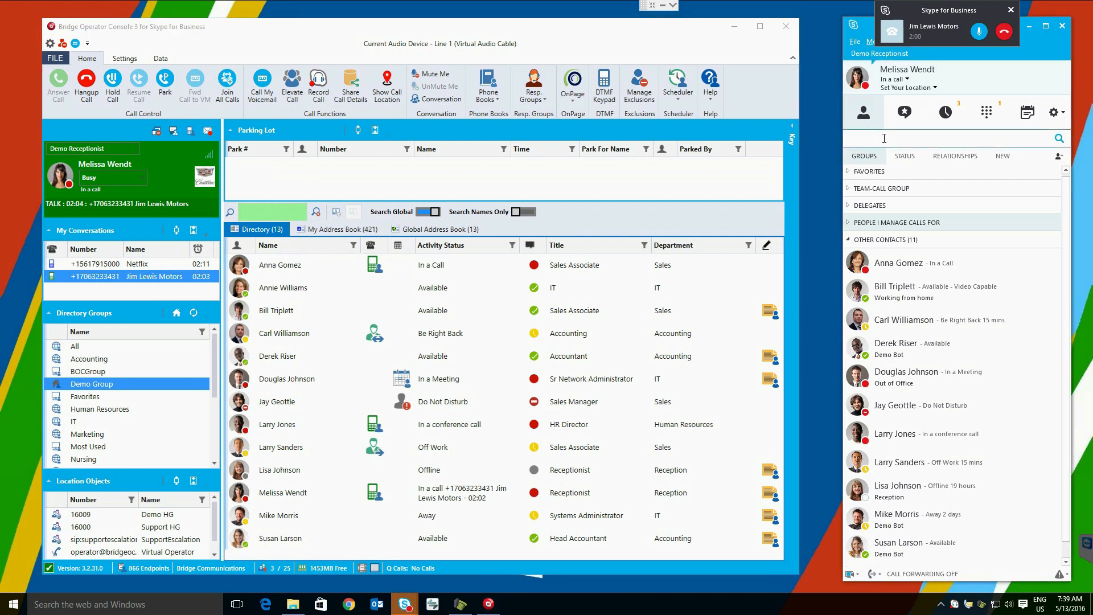
type("accou")
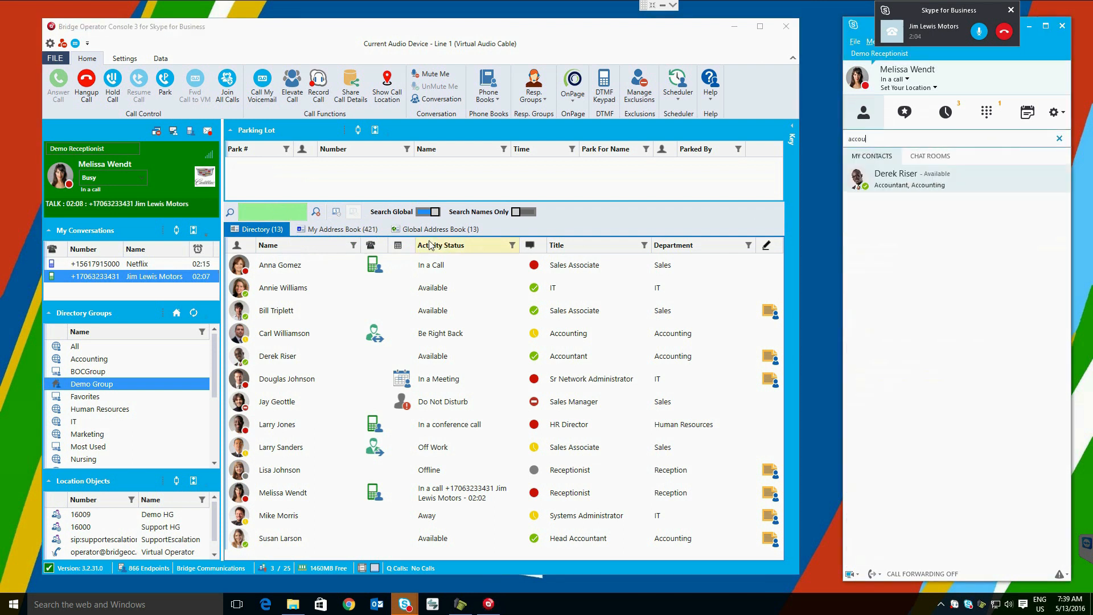
type("ad")
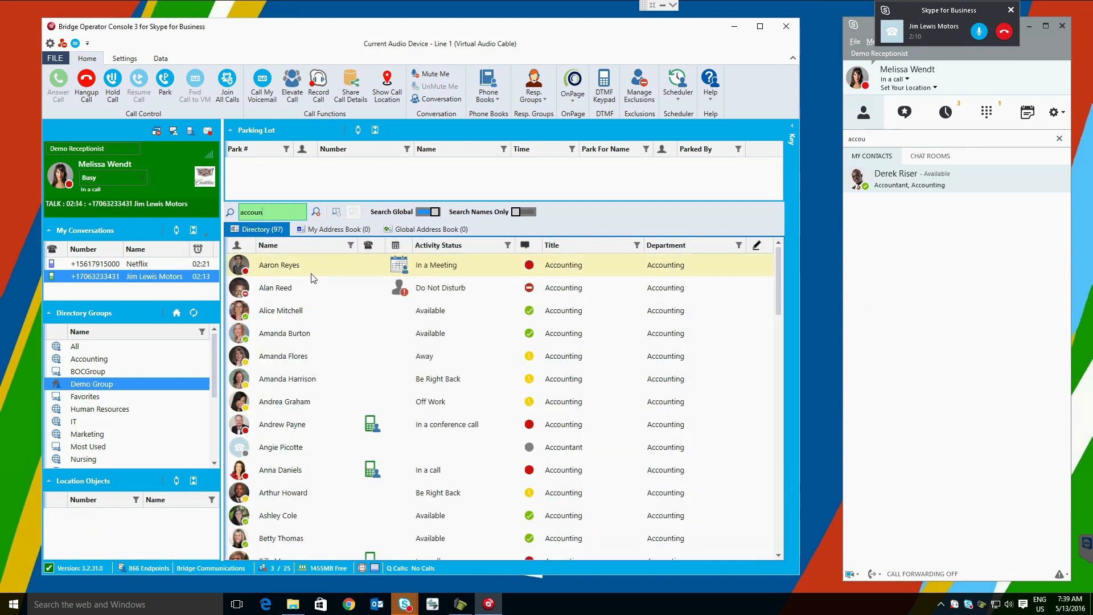
mouse_move(368, 334)
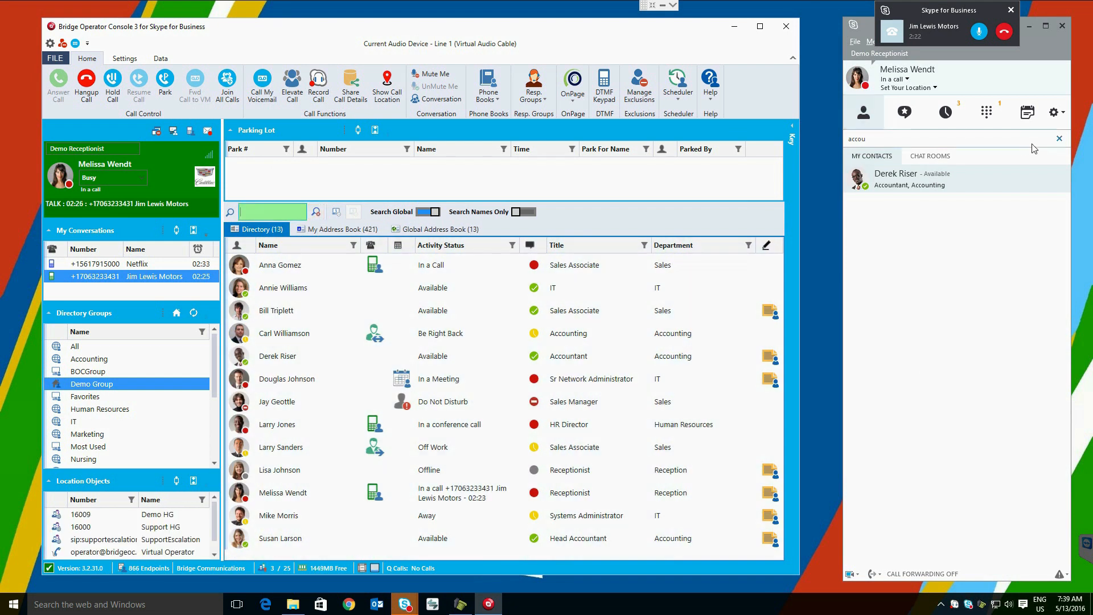
left_click(1060, 138)
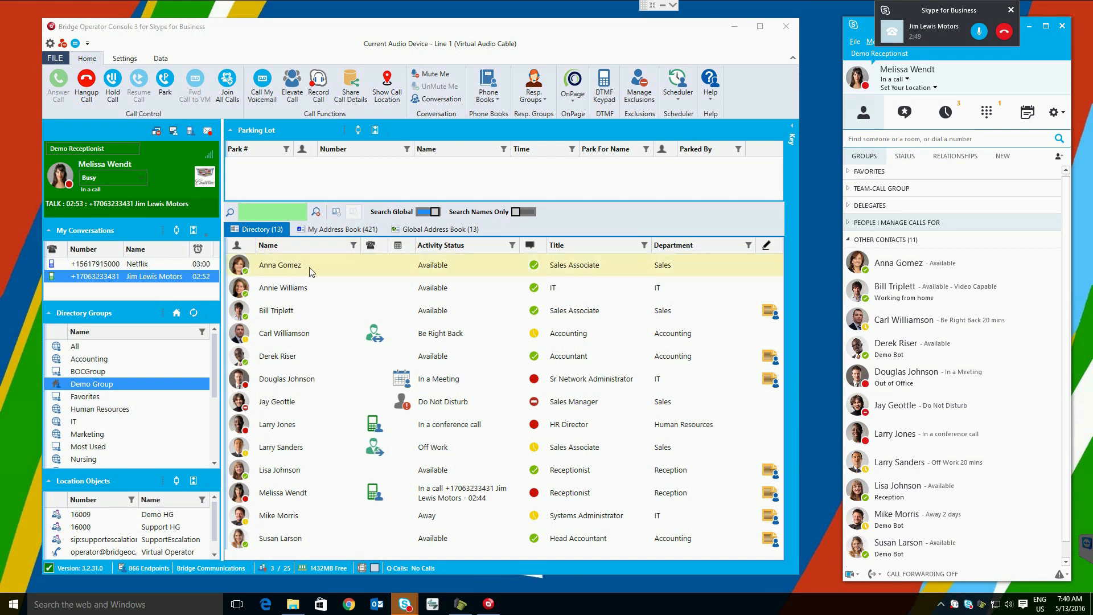
mouse_move(238, 264)
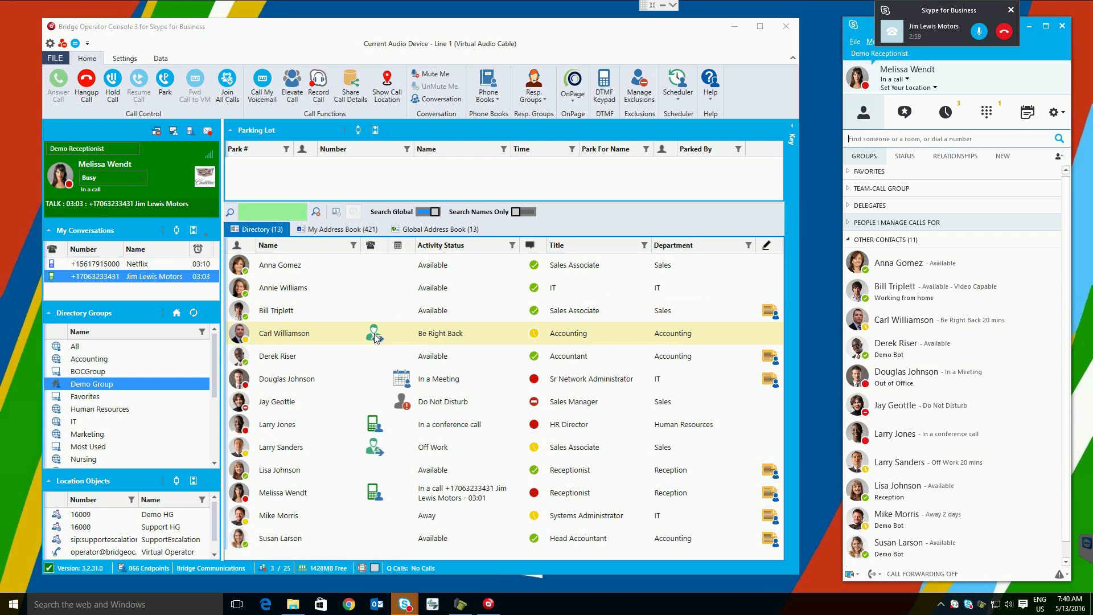
mouse_move(374, 334)
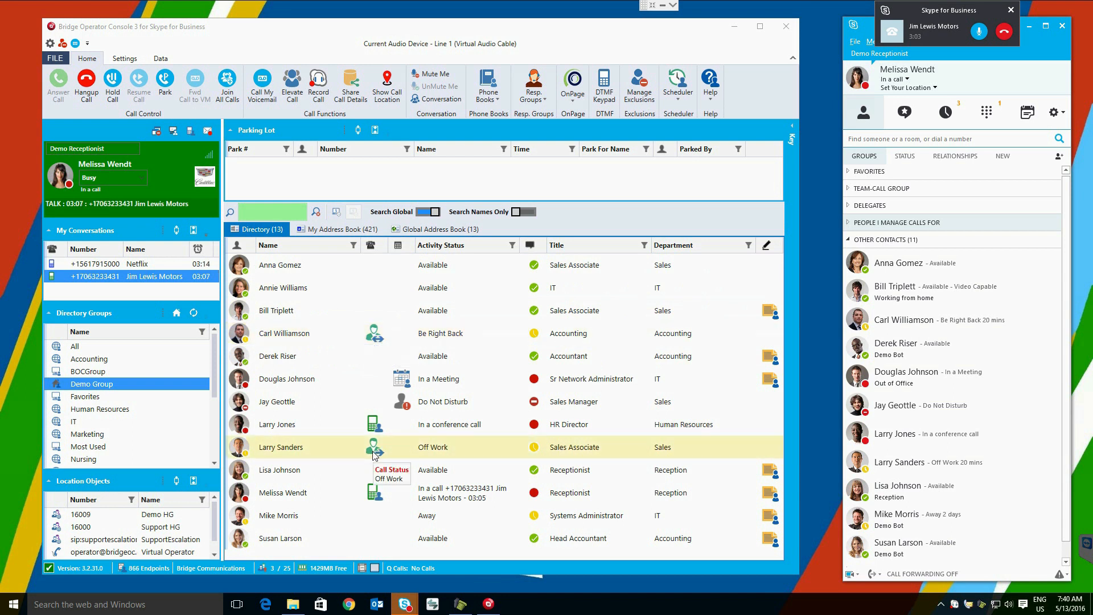
mouse_move(402, 265)
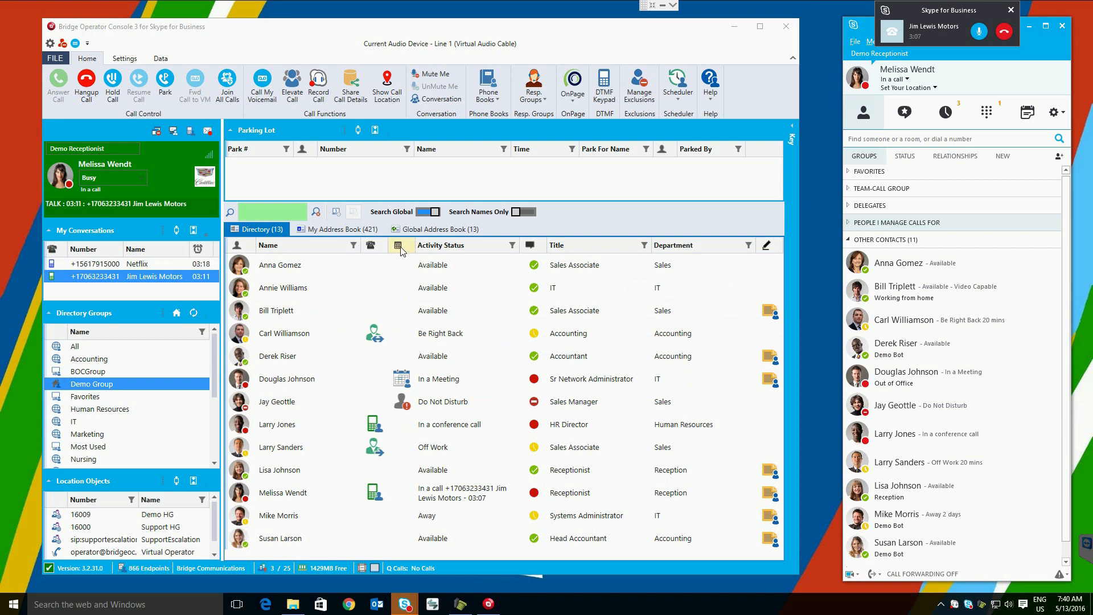
mouse_move(401, 378)
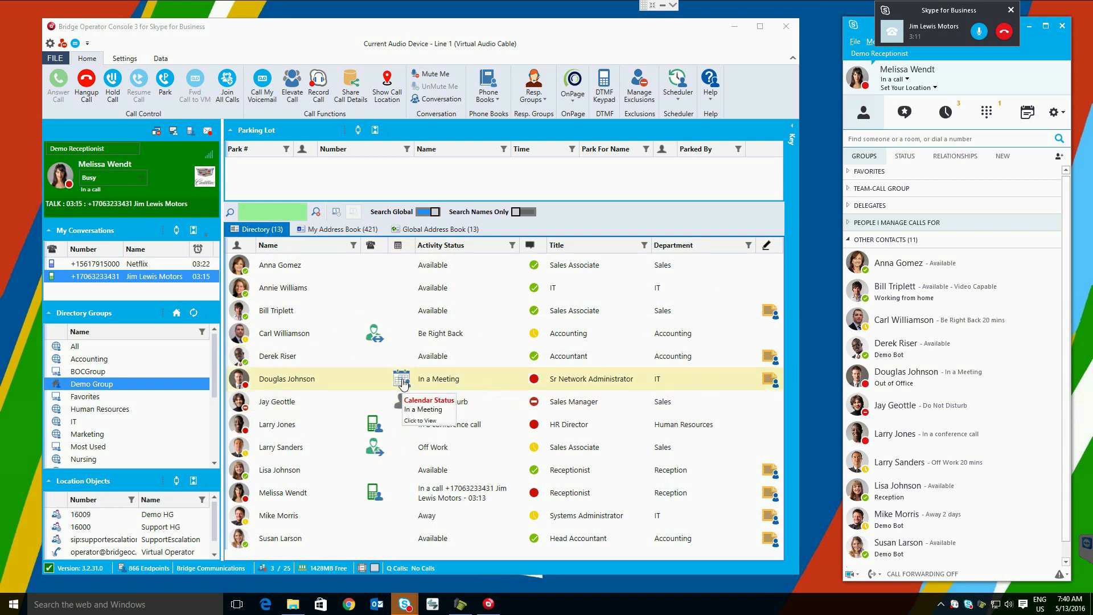
left_click(286, 378)
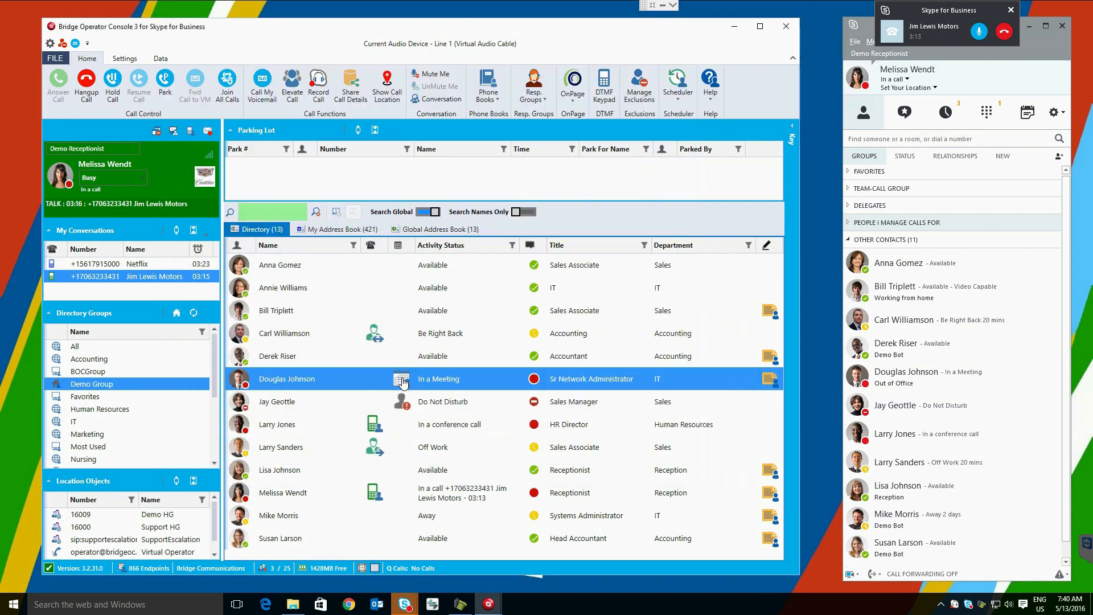
left_click(402, 378)
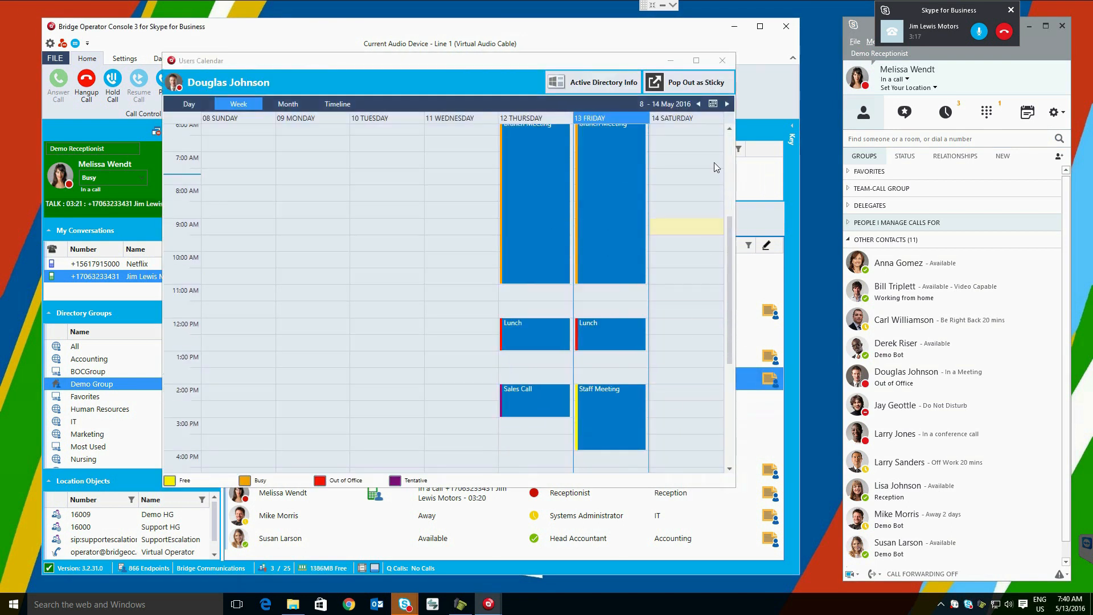
left_click(722, 61)
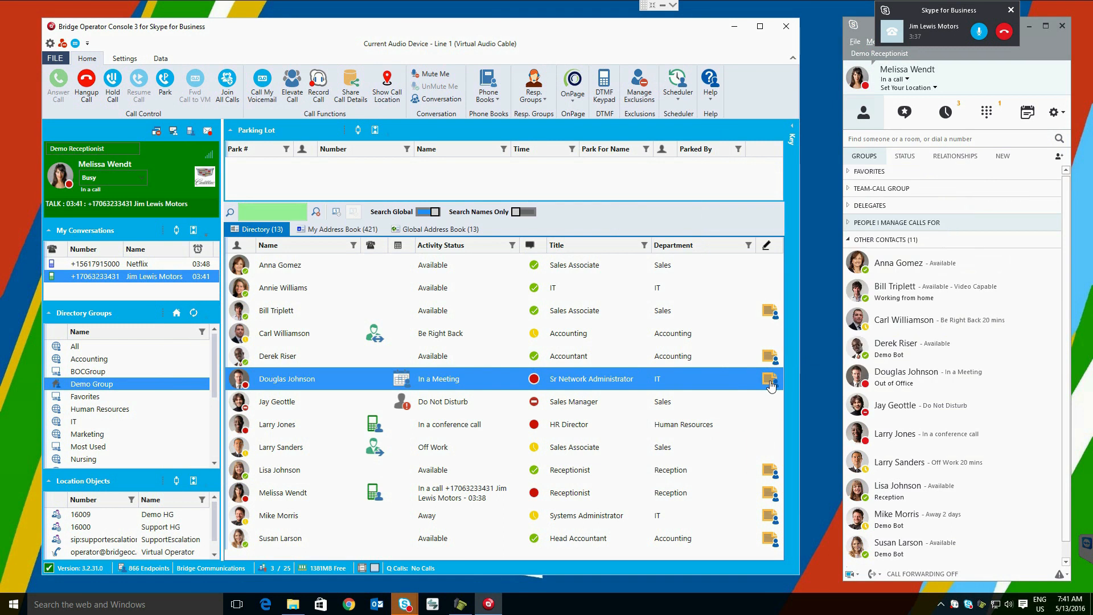
left_click(770, 382)
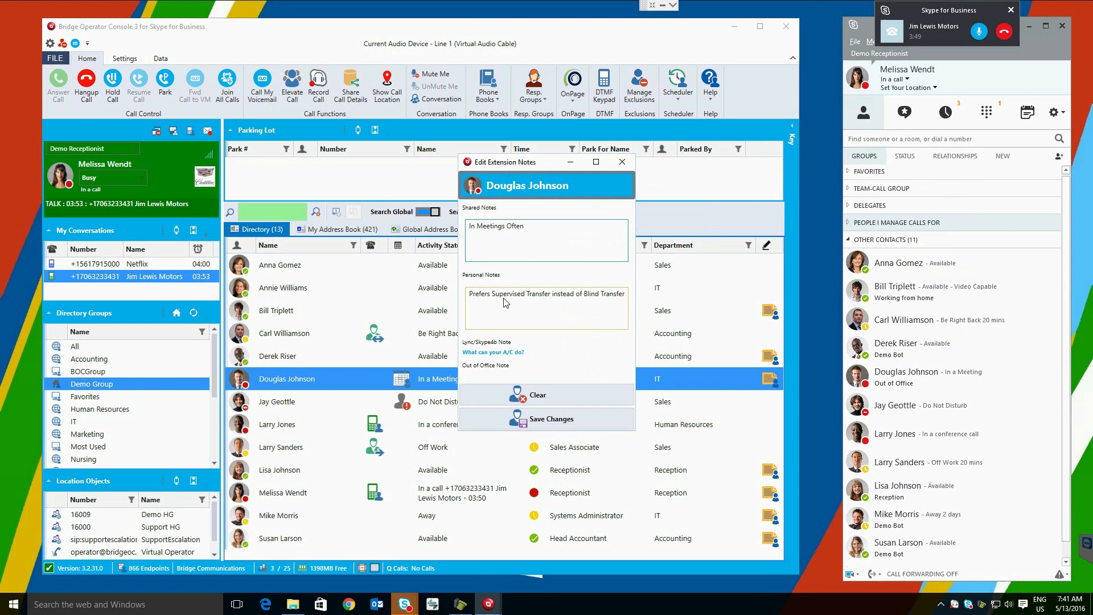
left_click(621, 162)
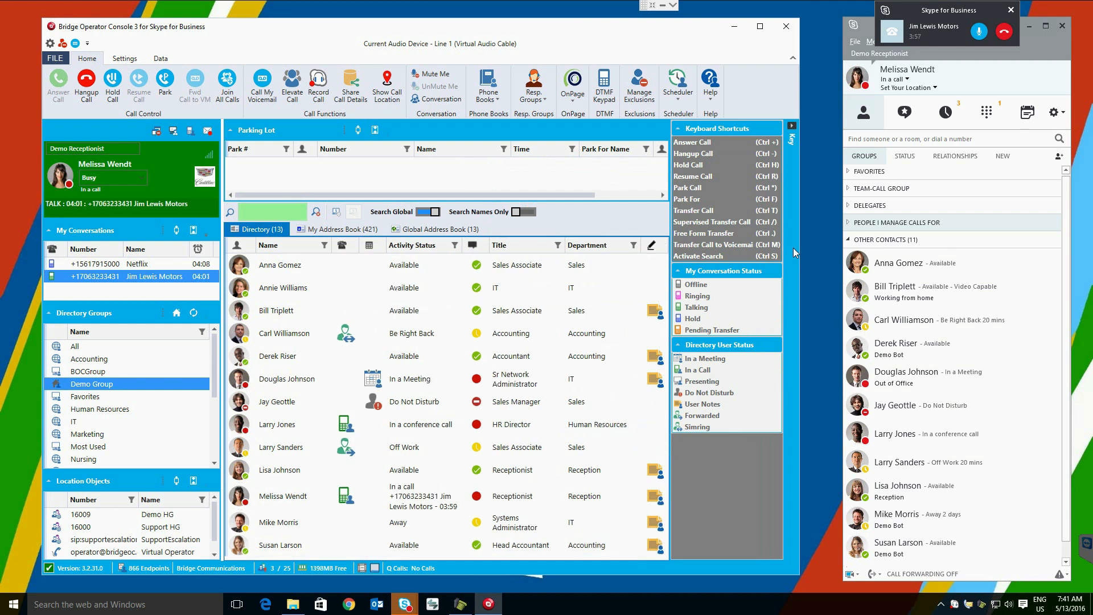
mouse_move(787, 202)
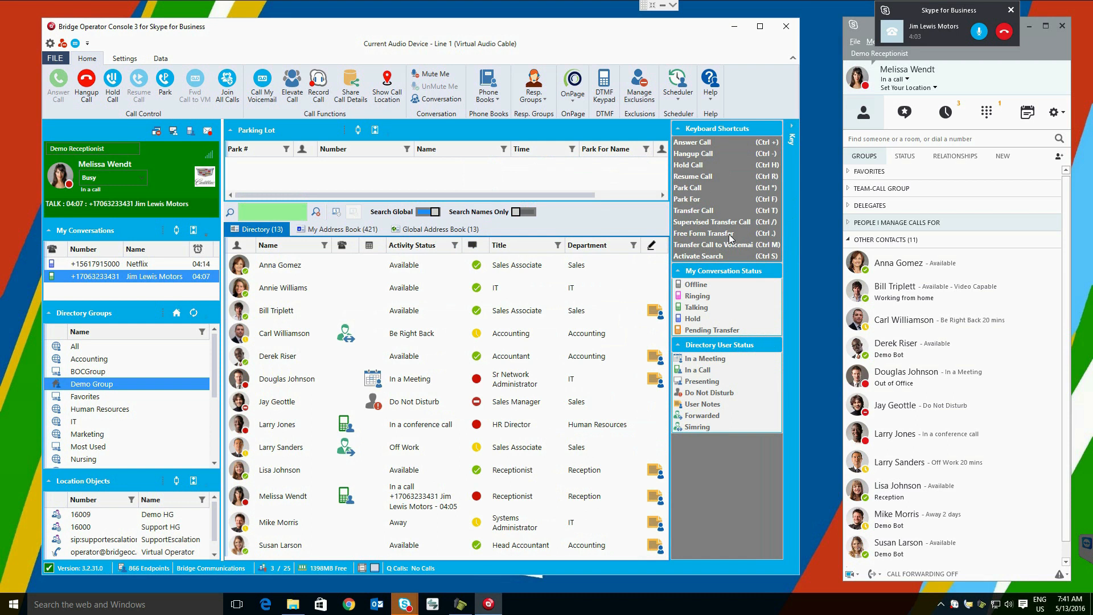
mouse_move(695, 277)
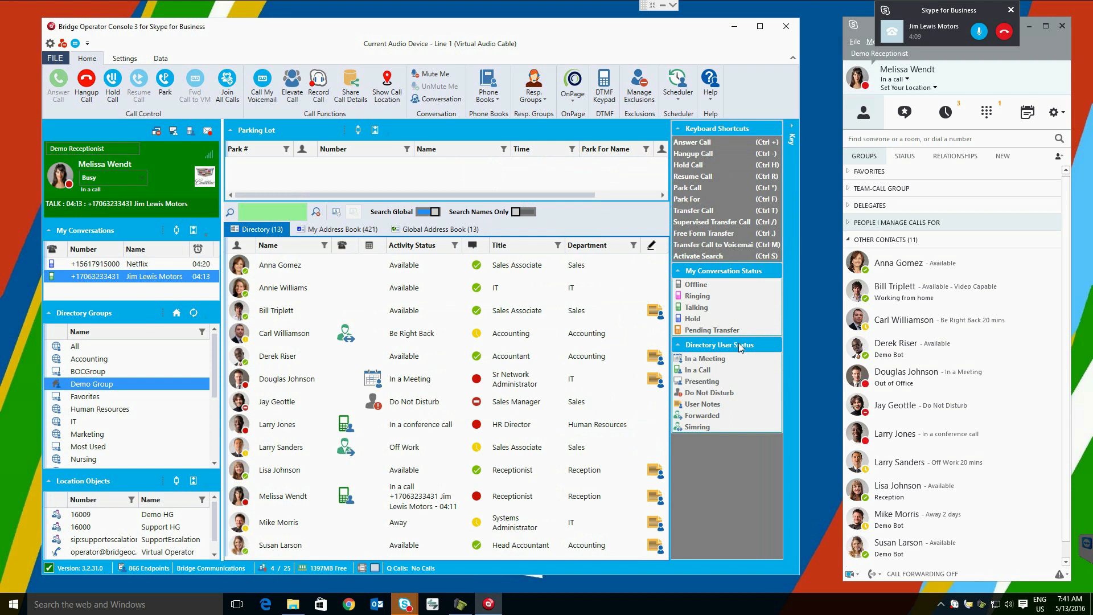
mouse_move(707, 433)
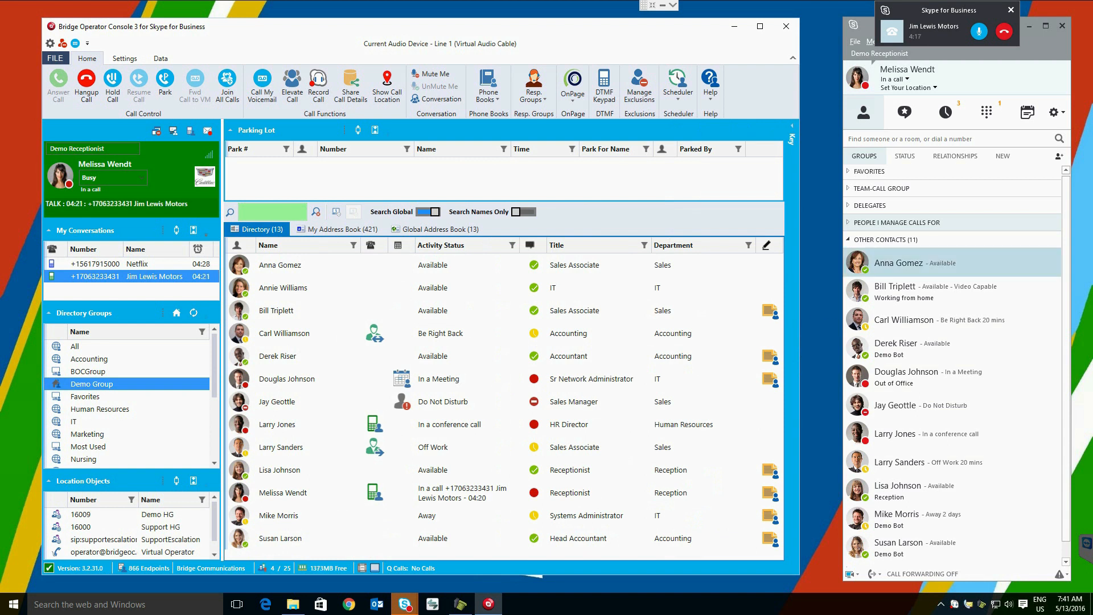
Hang up the active Netflix and Jim Lewis Motors calls so the operator is Available
left_click(86, 82)
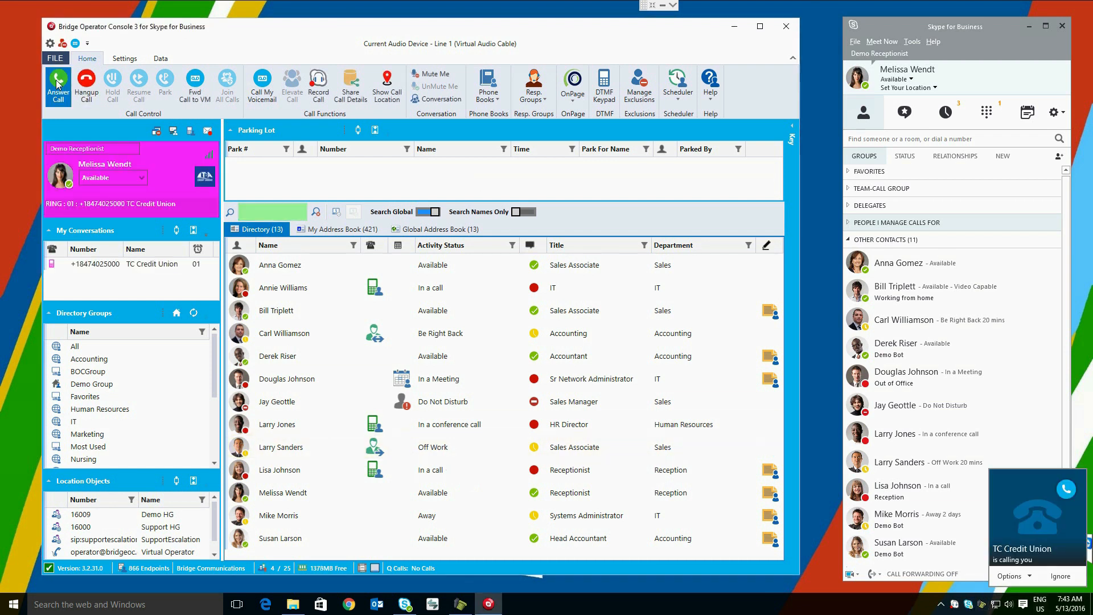
left_click(59, 83)
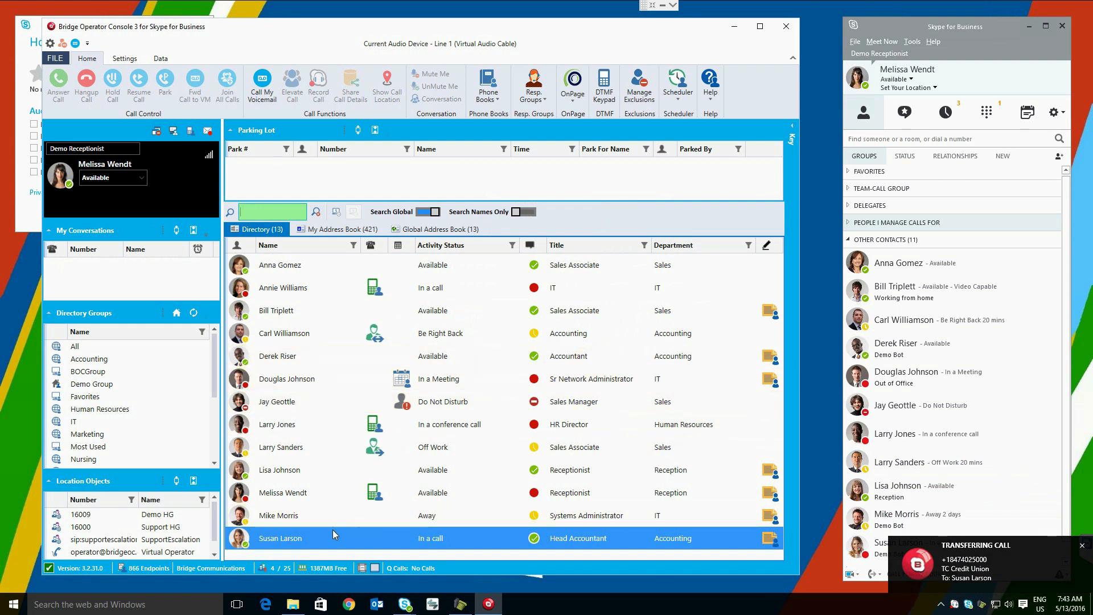
mouse_move(375, 537)
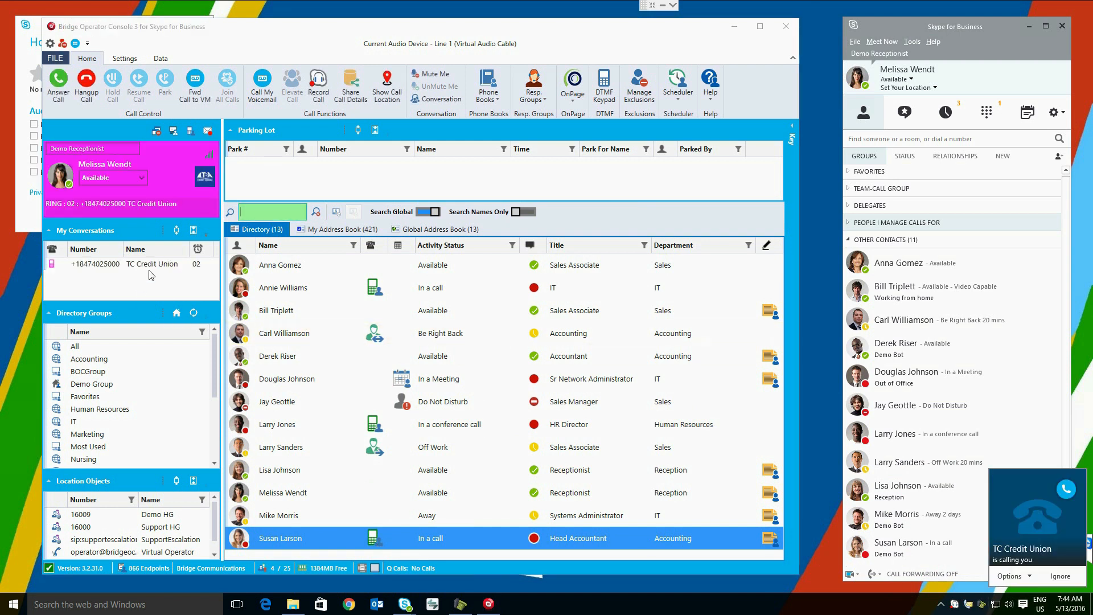
left_click(58, 82)
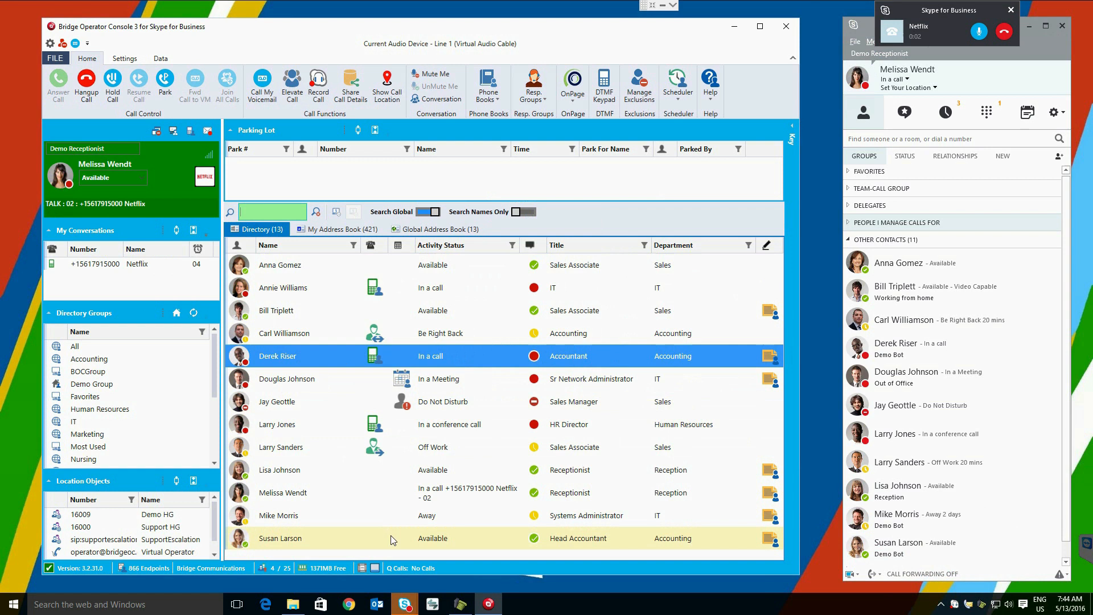
right_click(279, 310)
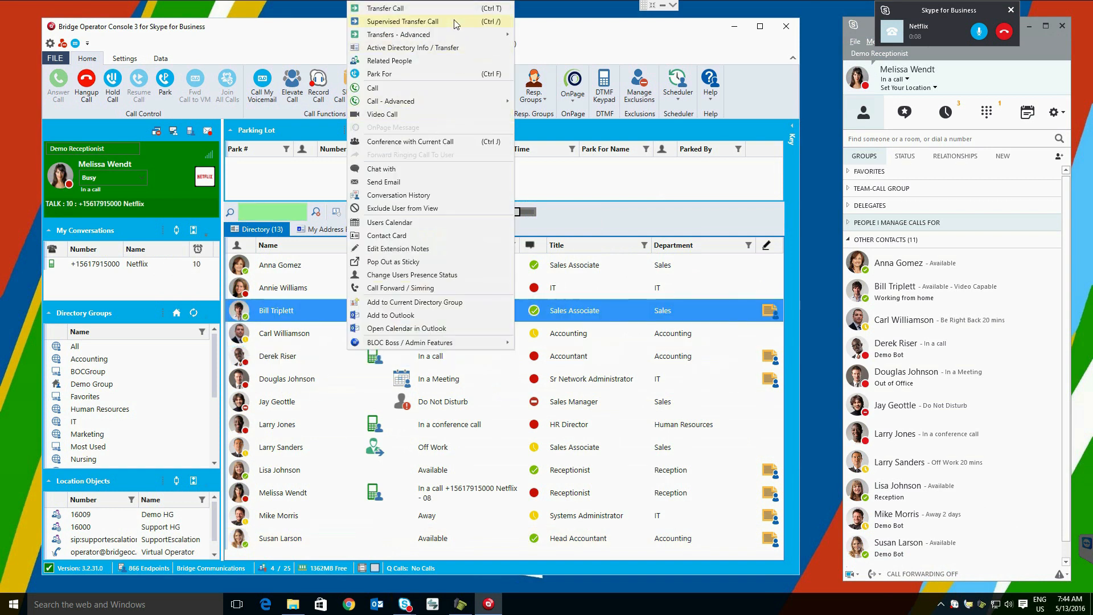
mouse_move(400, 34)
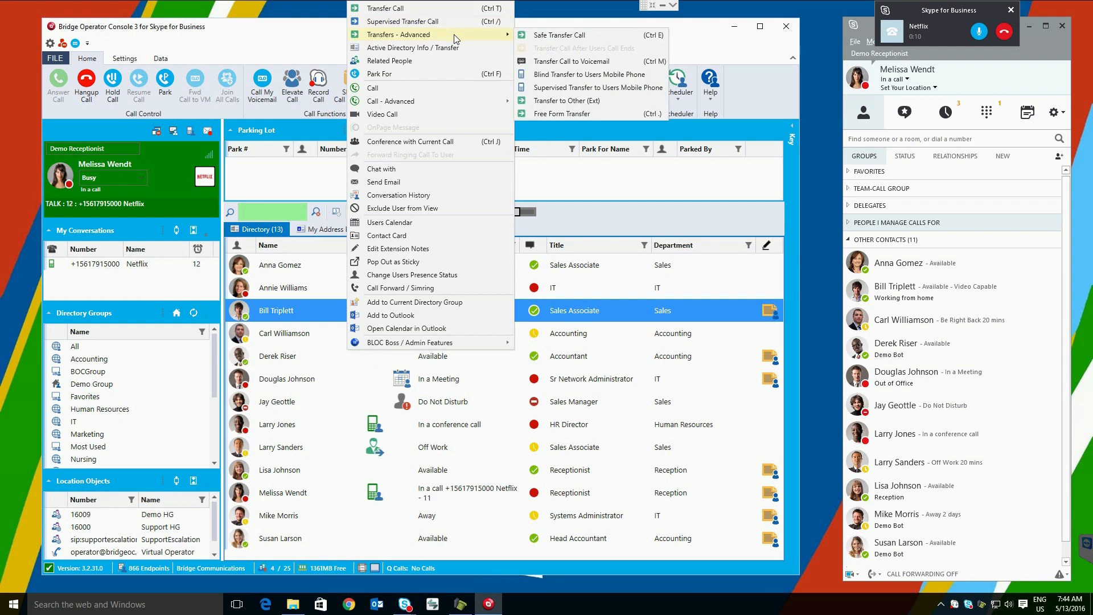
mouse_move(562, 35)
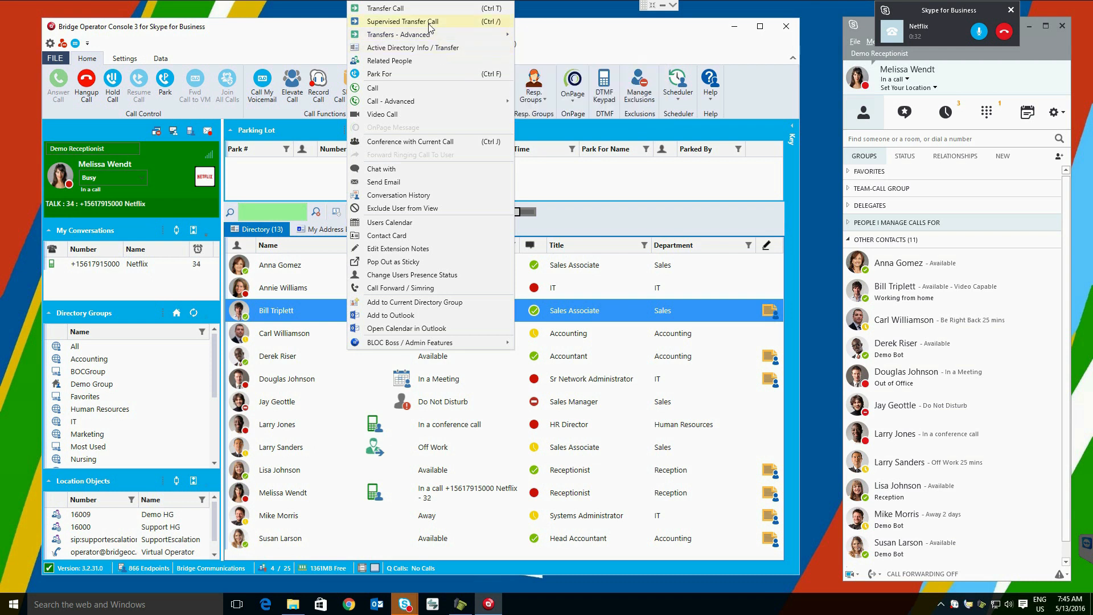
left_click(404, 21)
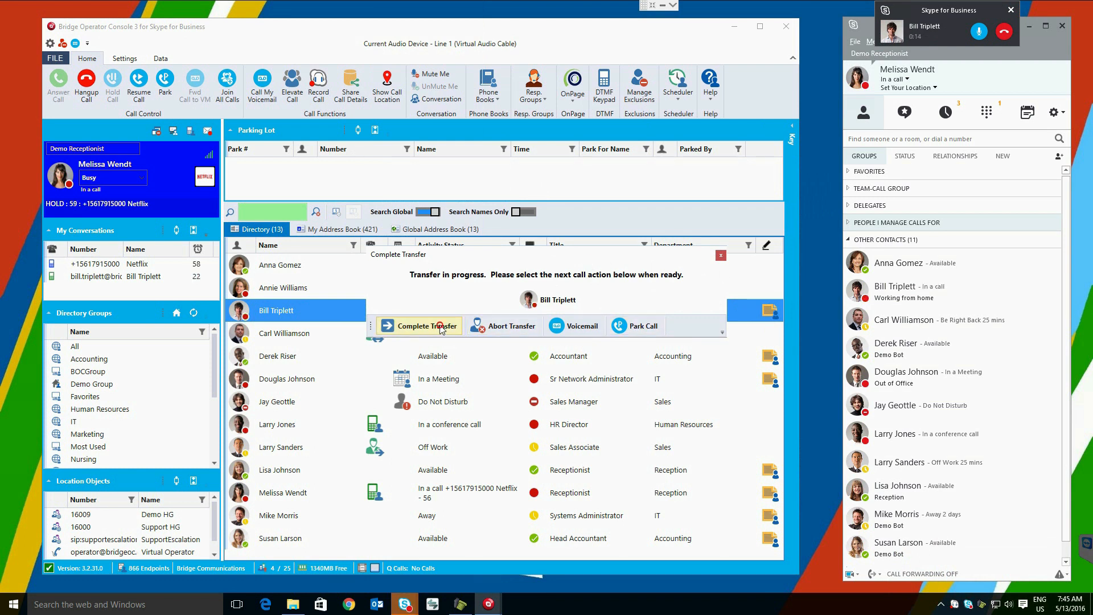
left_click(419, 326)
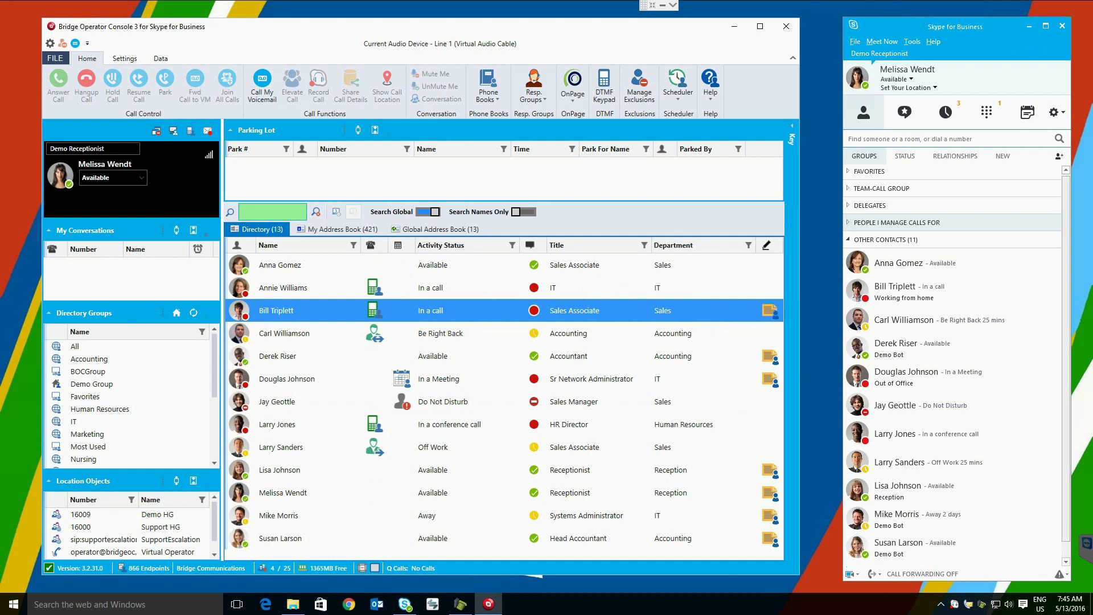
mouse_move(1060, 357)
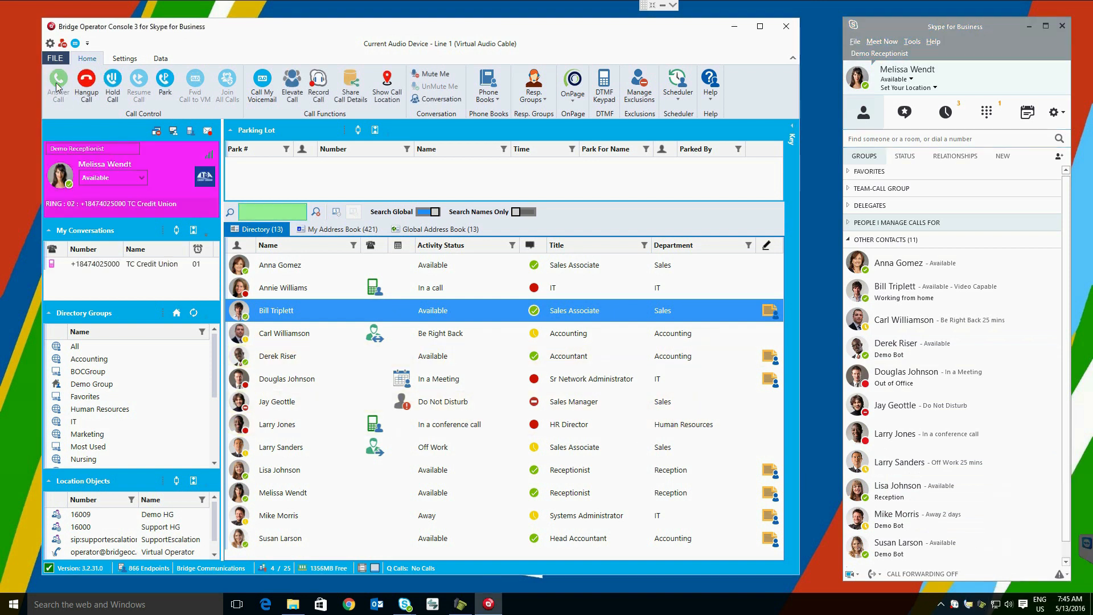
left_click(58, 84)
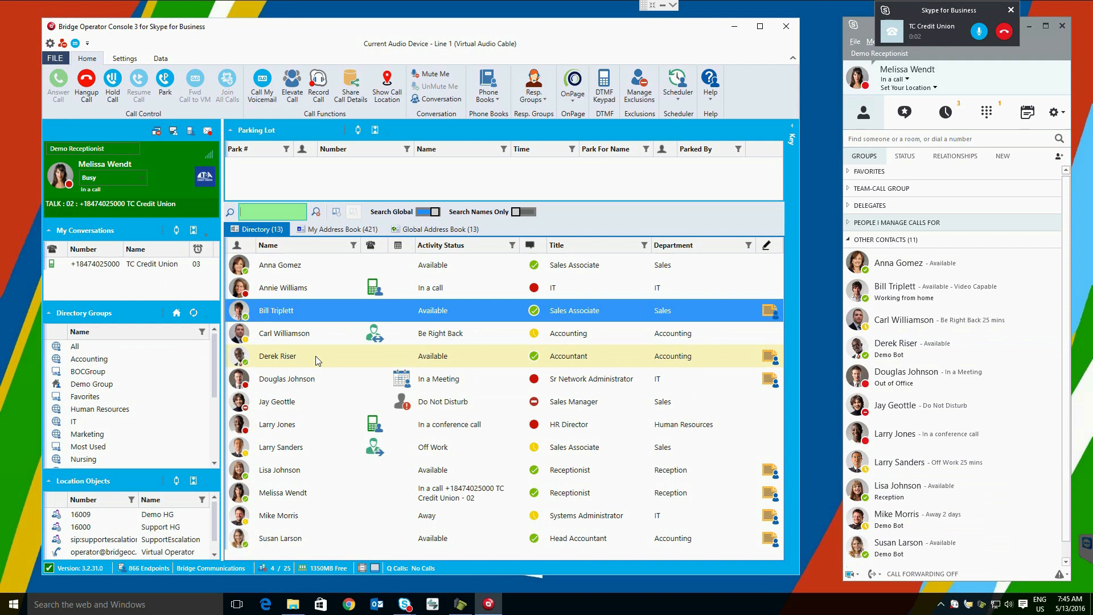
right_click(278, 356)
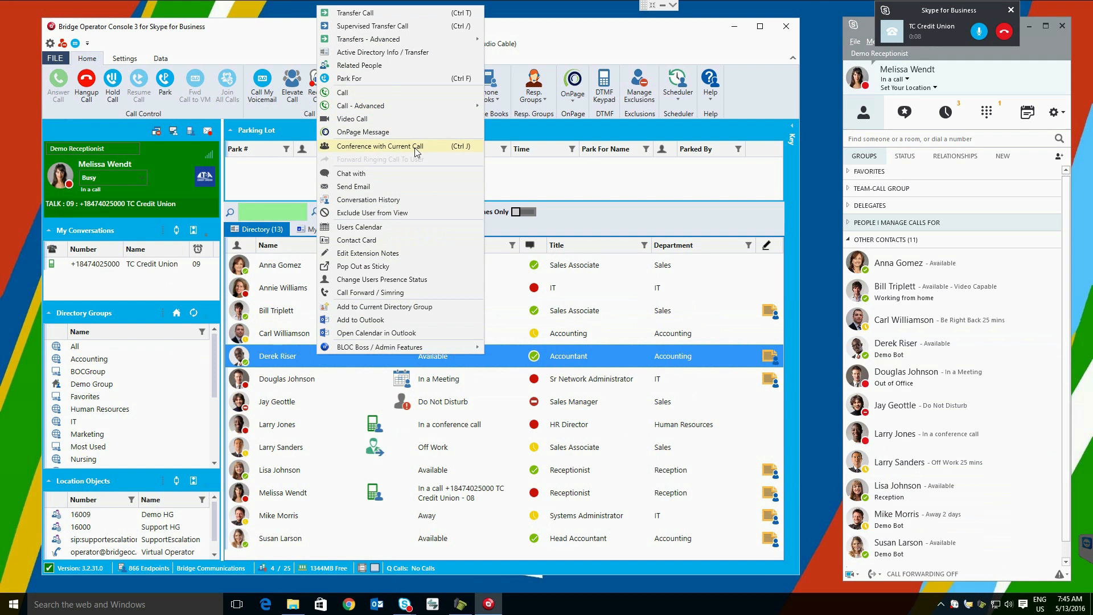
left_click(383, 146)
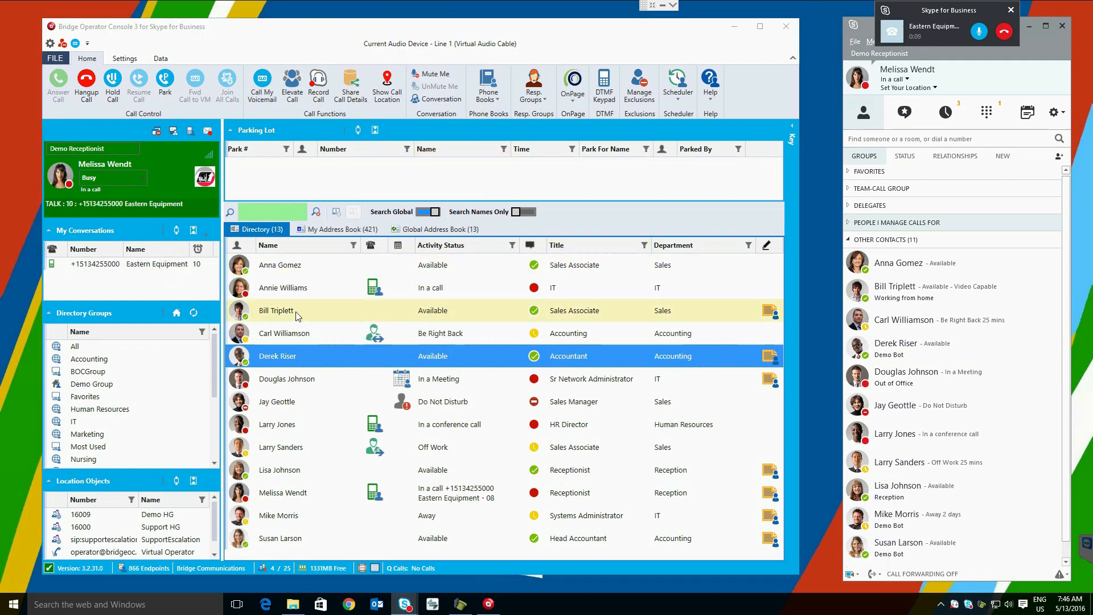
right_click(307, 309)
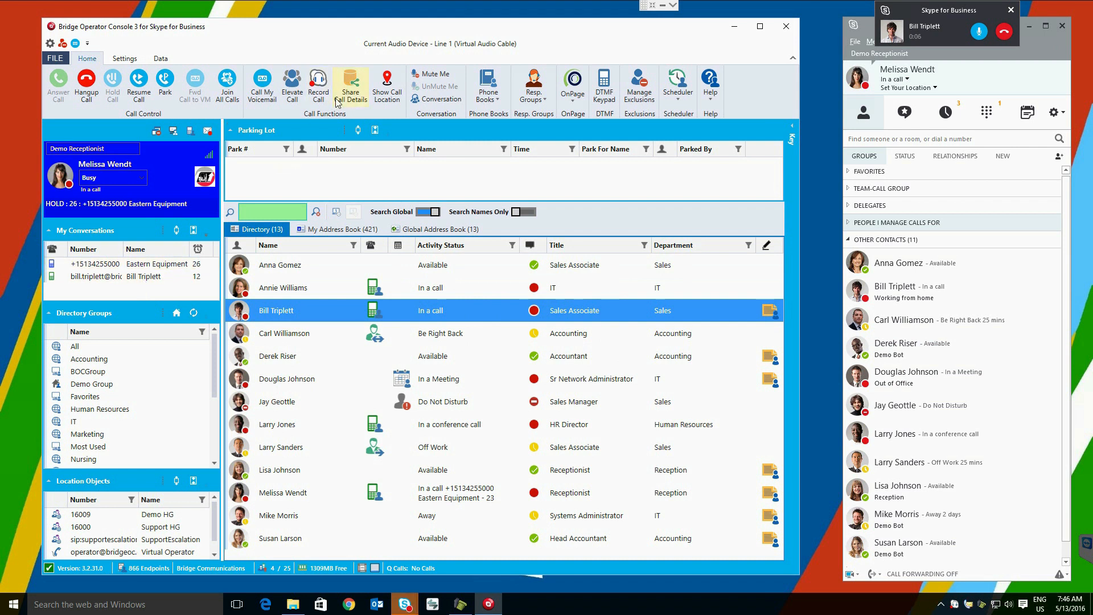
left_click(228, 85)
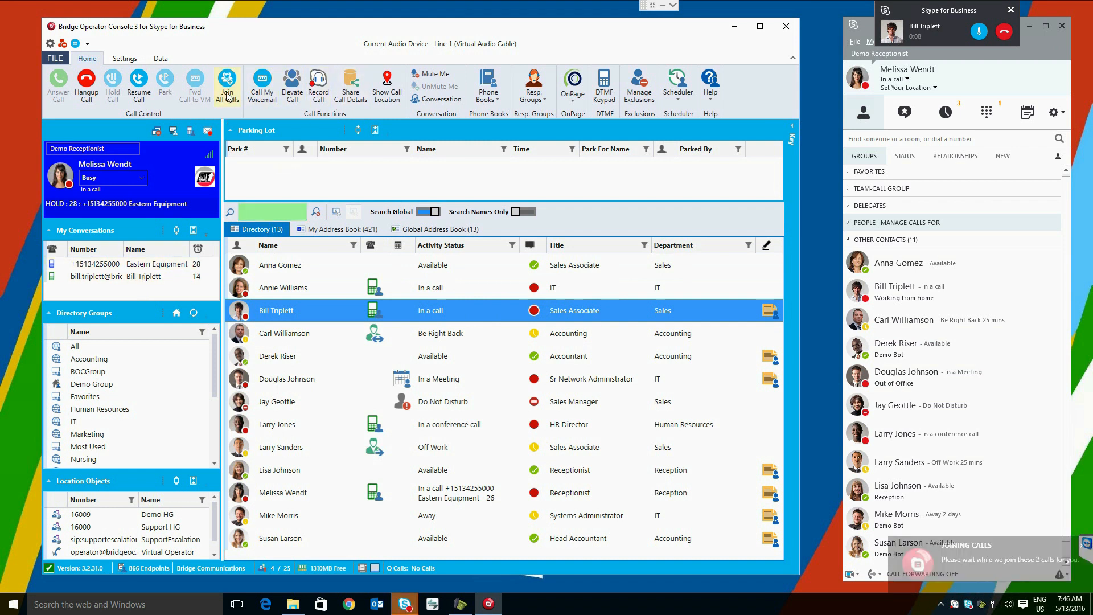
left_click(227, 83)
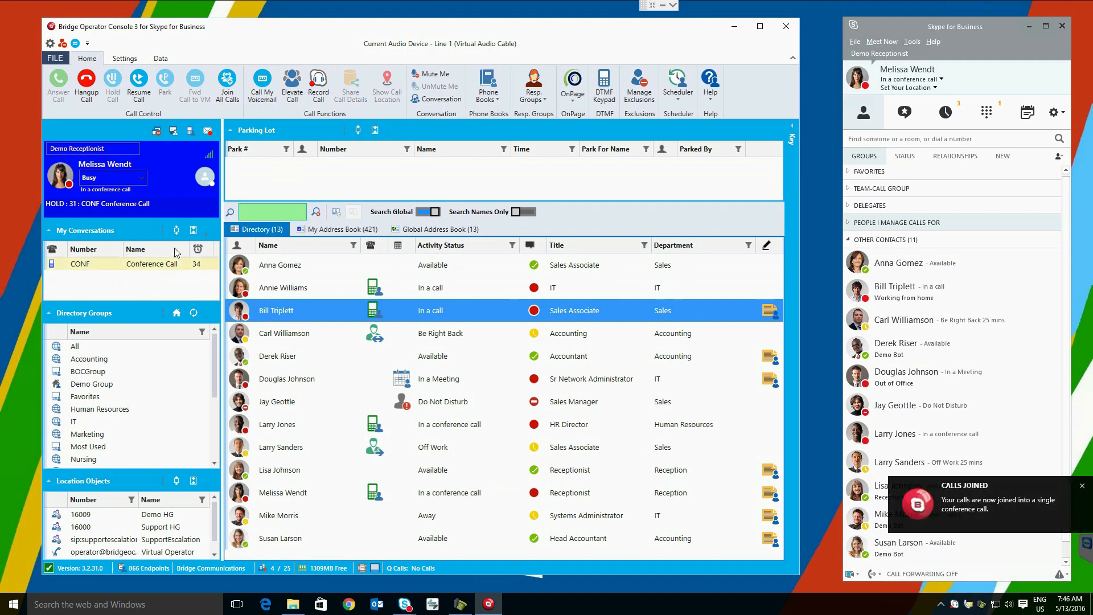
left_click(58, 83)
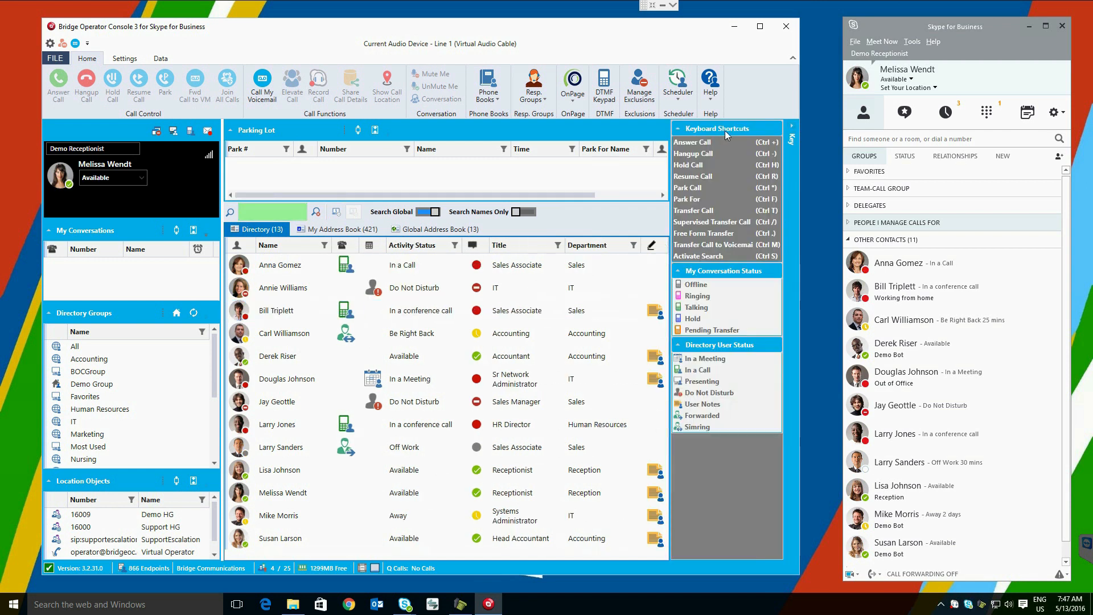
mouse_move(728, 151)
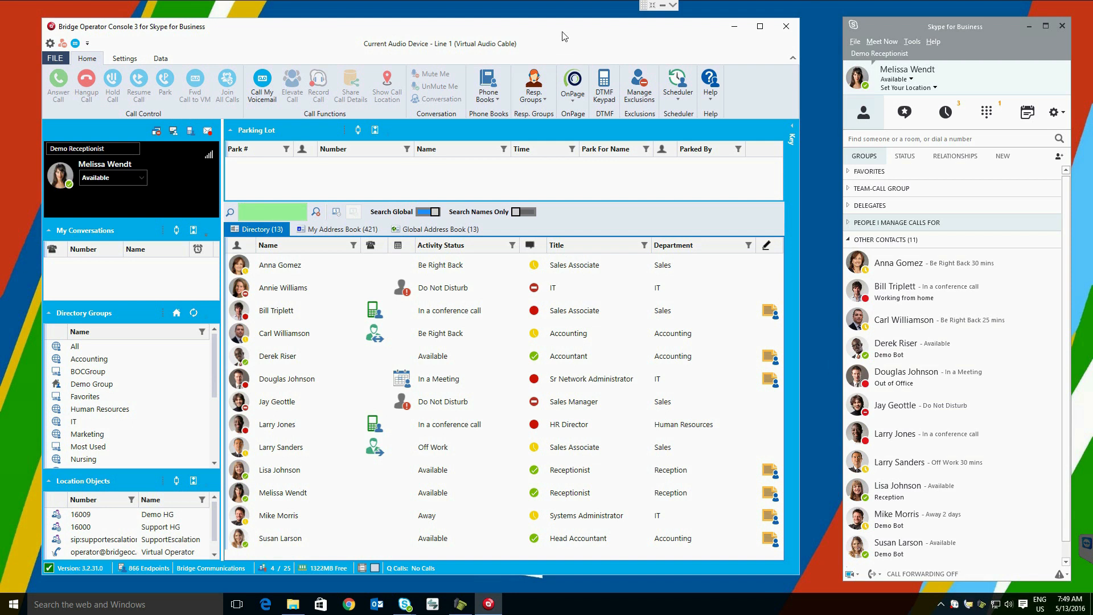
mouse_move(706, 165)
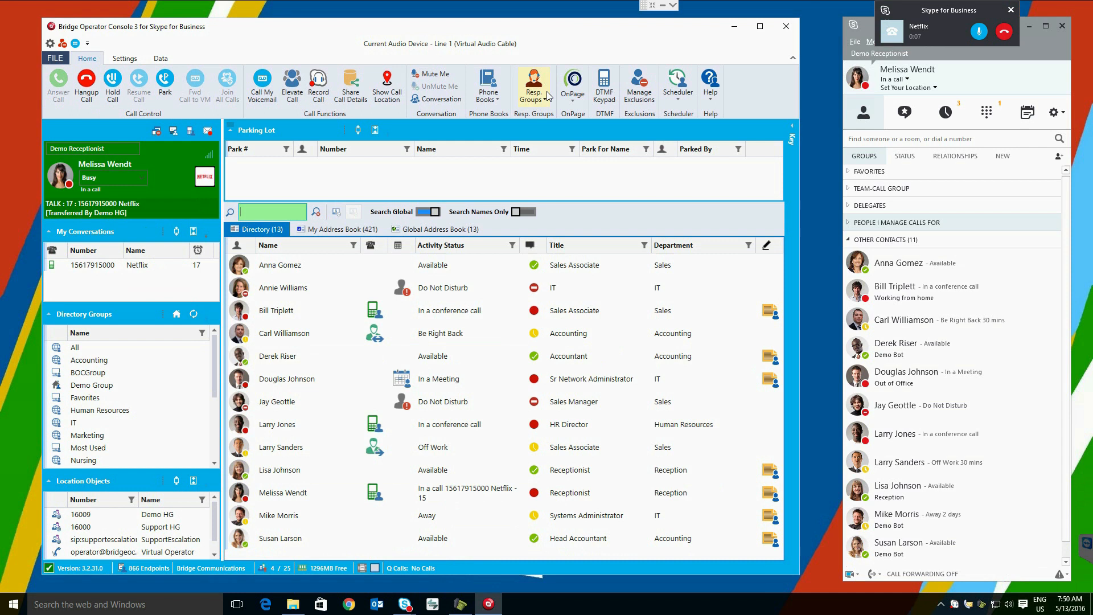
left_click(533, 87)
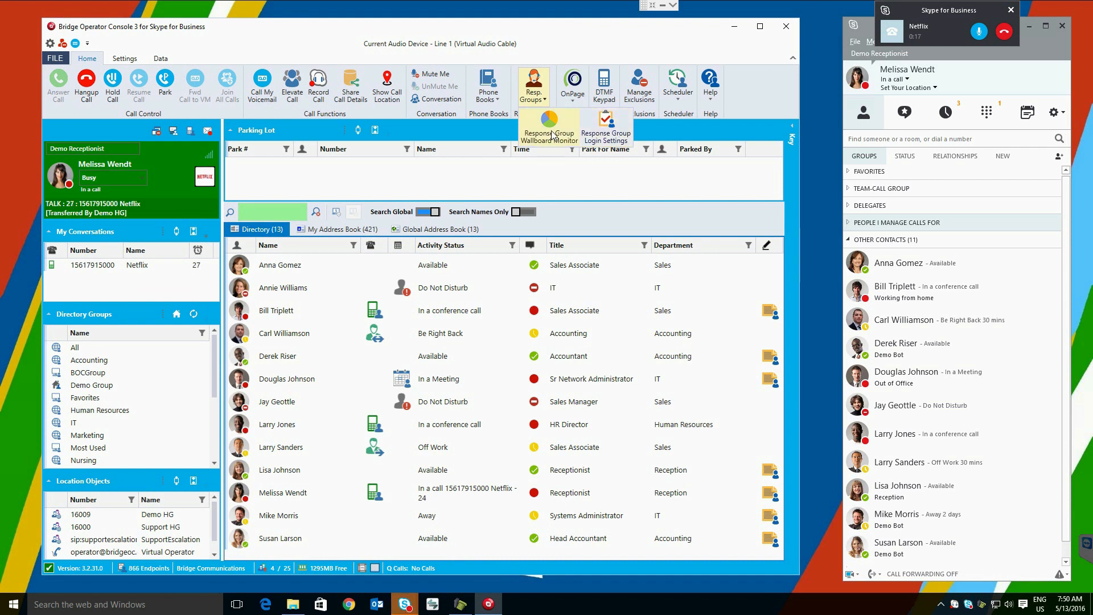
left_click(549, 130)
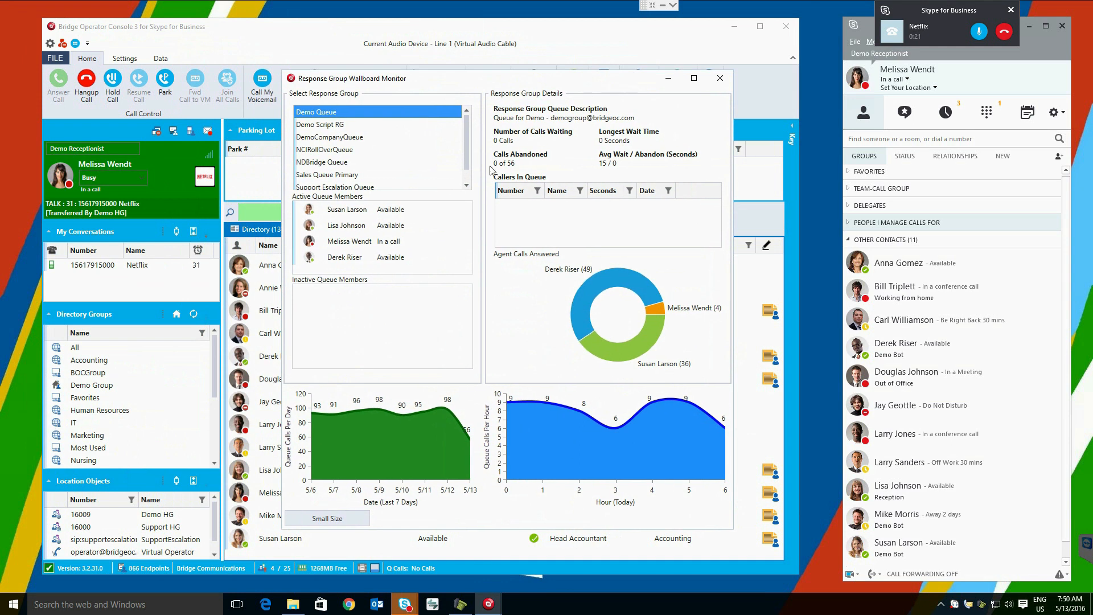
left_click(348, 209)
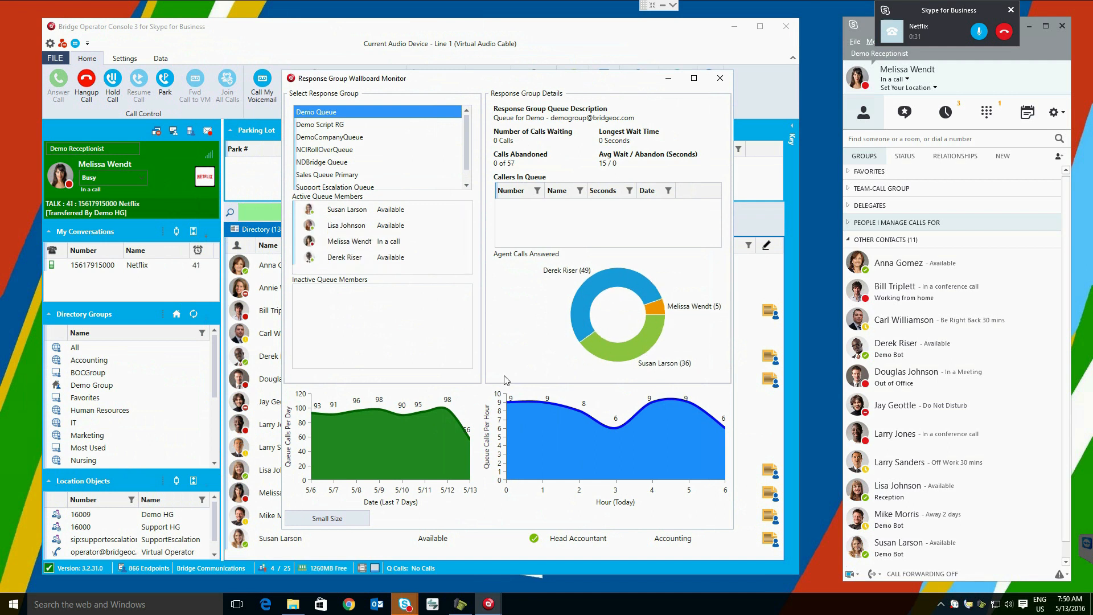
mouse_move(631, 424)
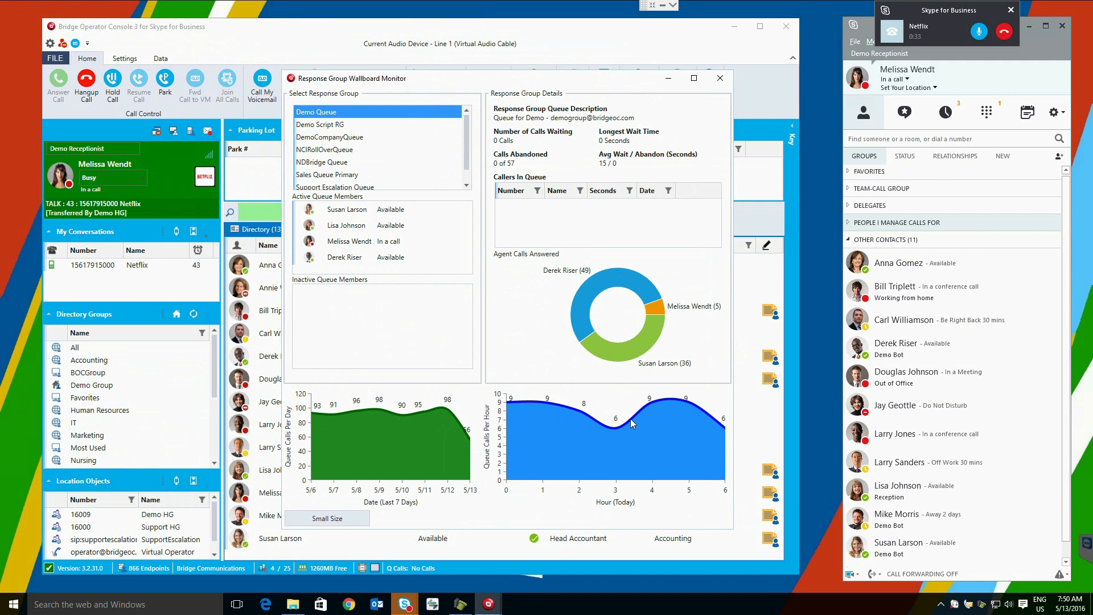
mouse_move(523, 399)
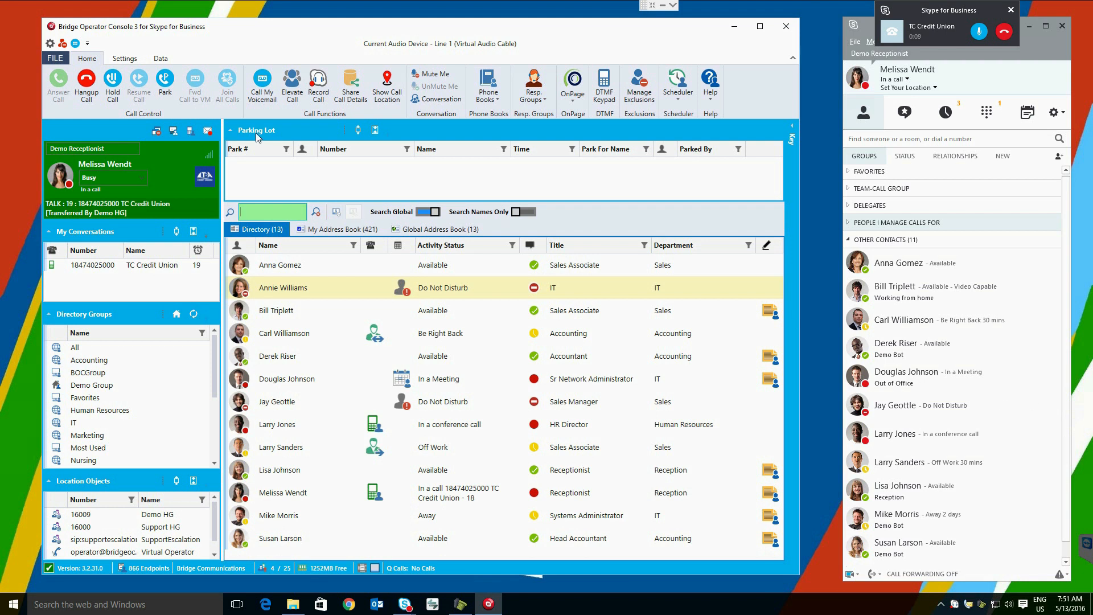
mouse_move(758, 200)
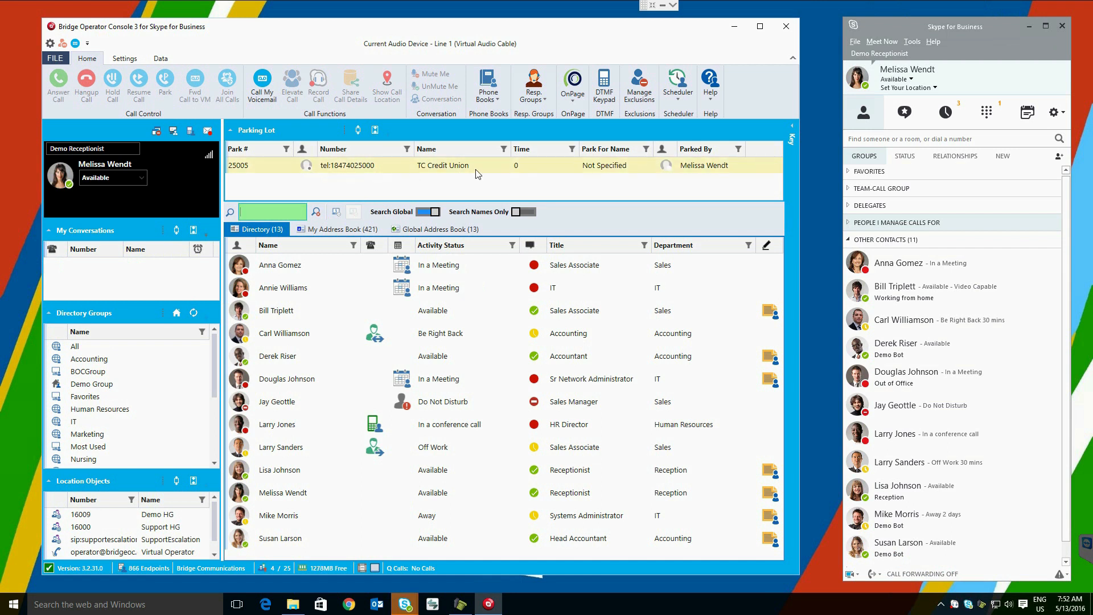
Retrieve the parked TC Credit Union call from the Parking Lot
left_click(348, 165)
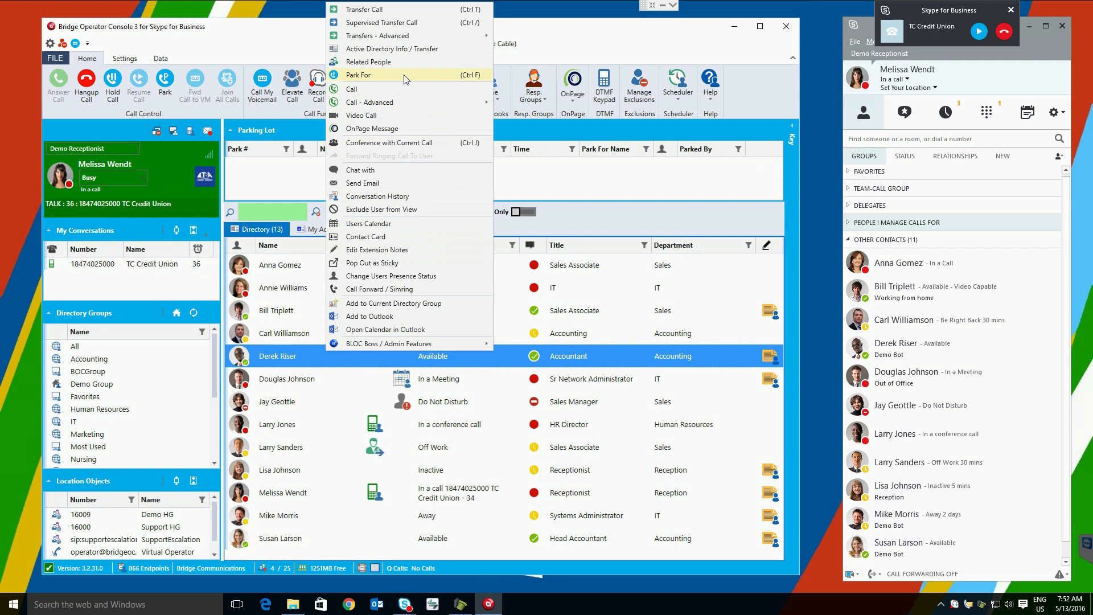
left_click(358, 75)
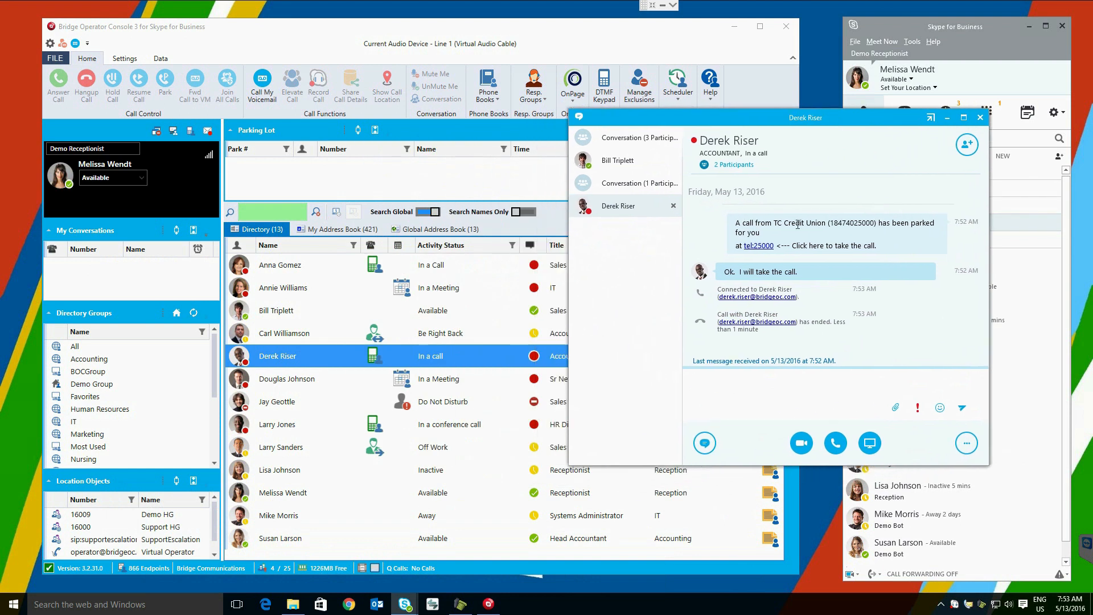
mouse_move(758, 246)
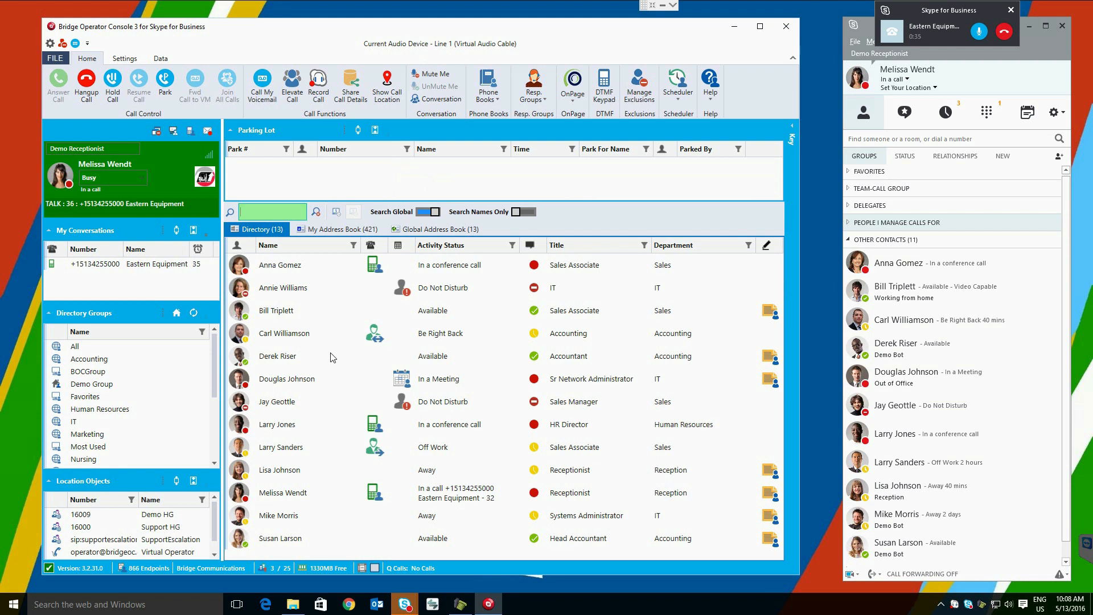
right_click(278, 355)
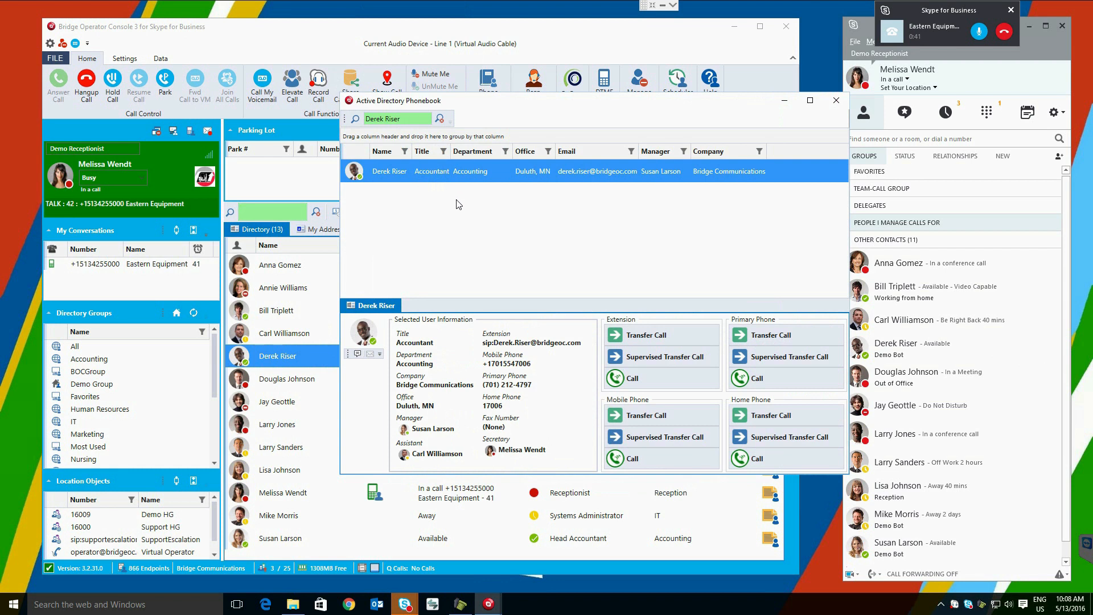
mouse_move(469, 102)
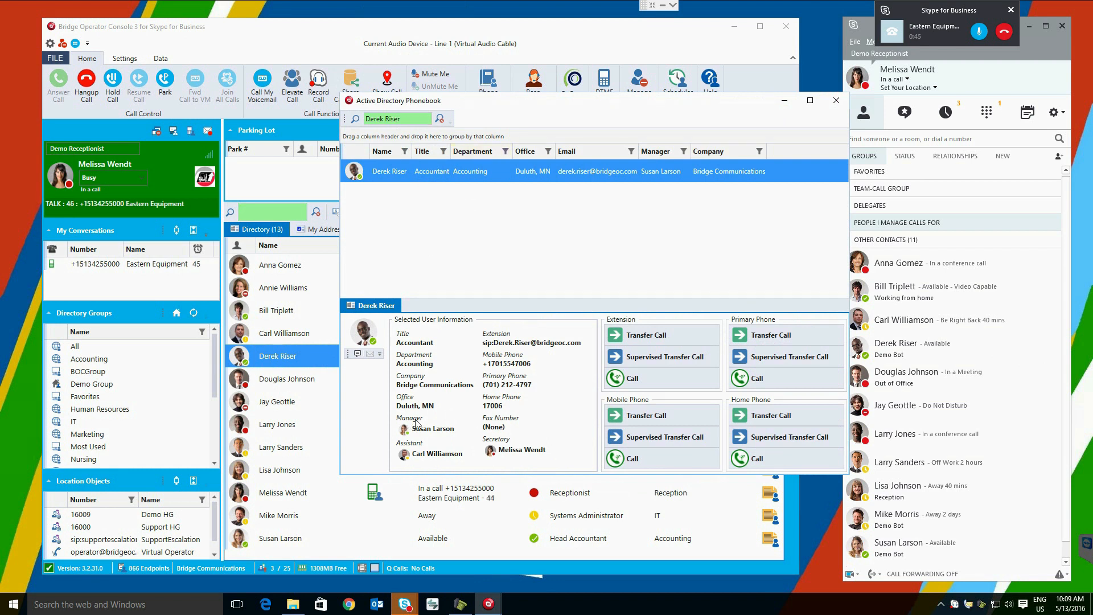
mouse_move(536, 452)
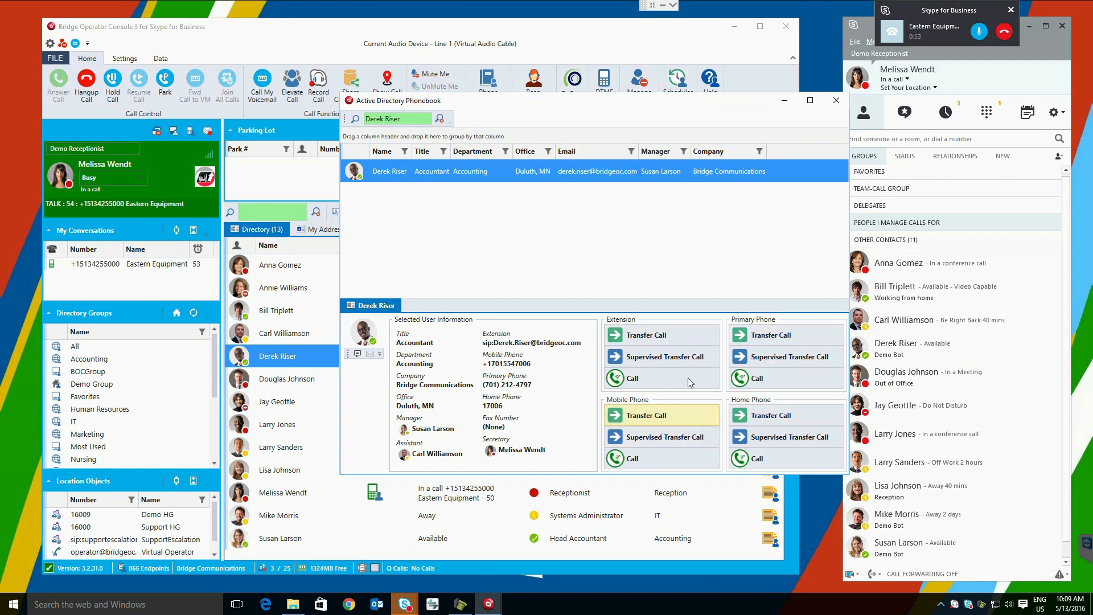
left_click(836, 100)
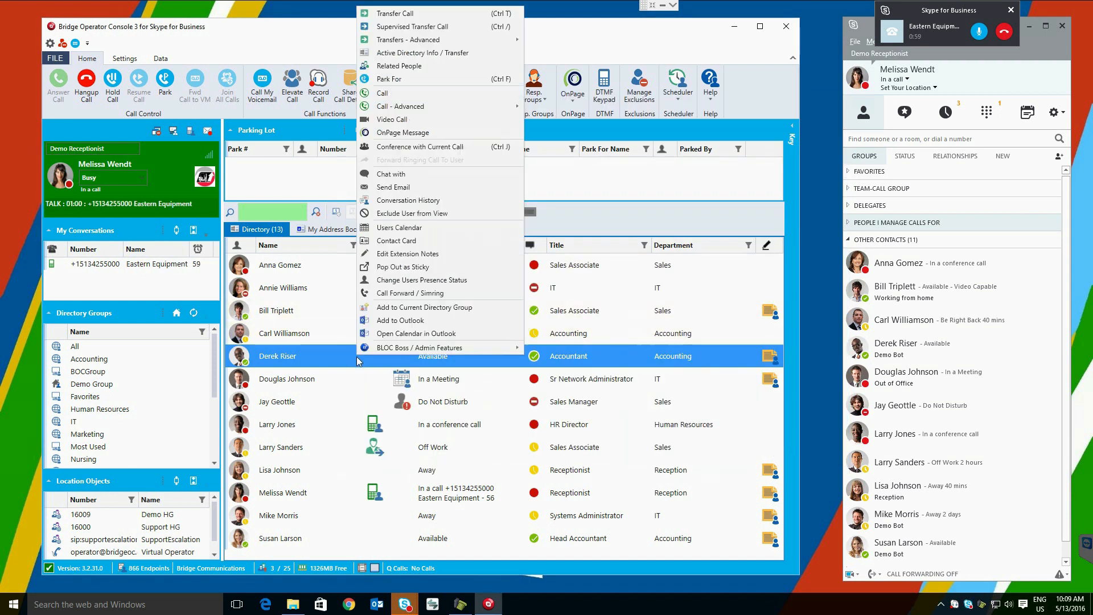
mouse_move(400, 66)
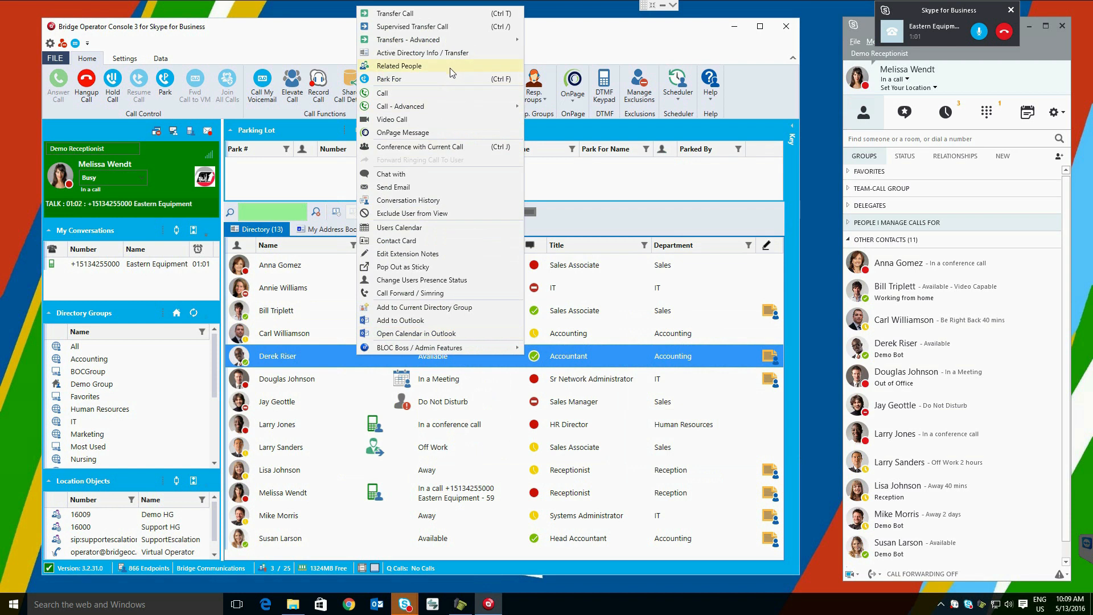
left_click(399, 66)
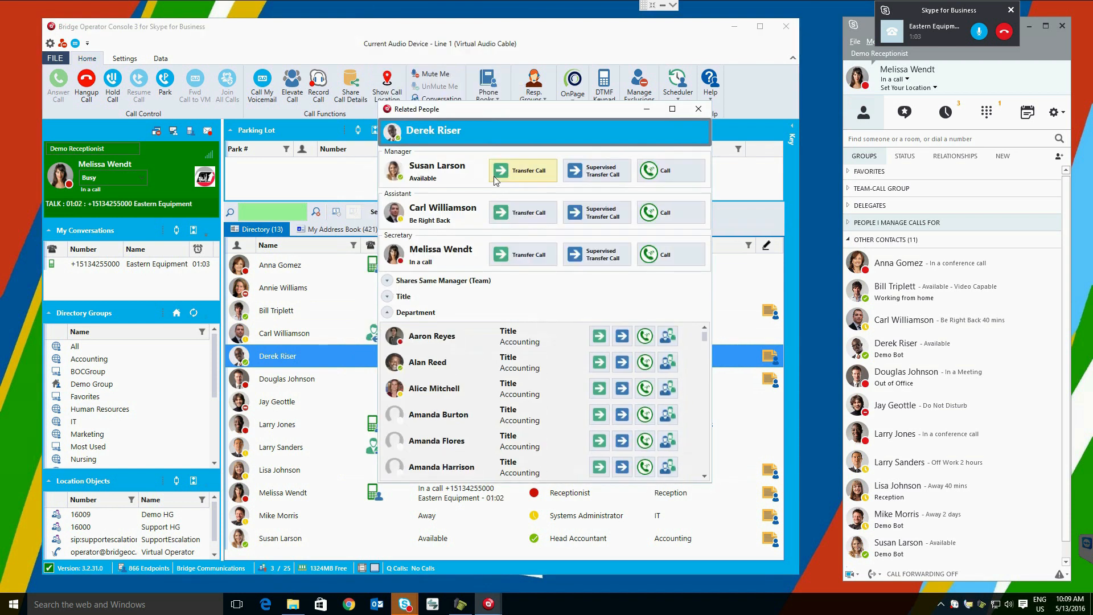
mouse_move(402, 160)
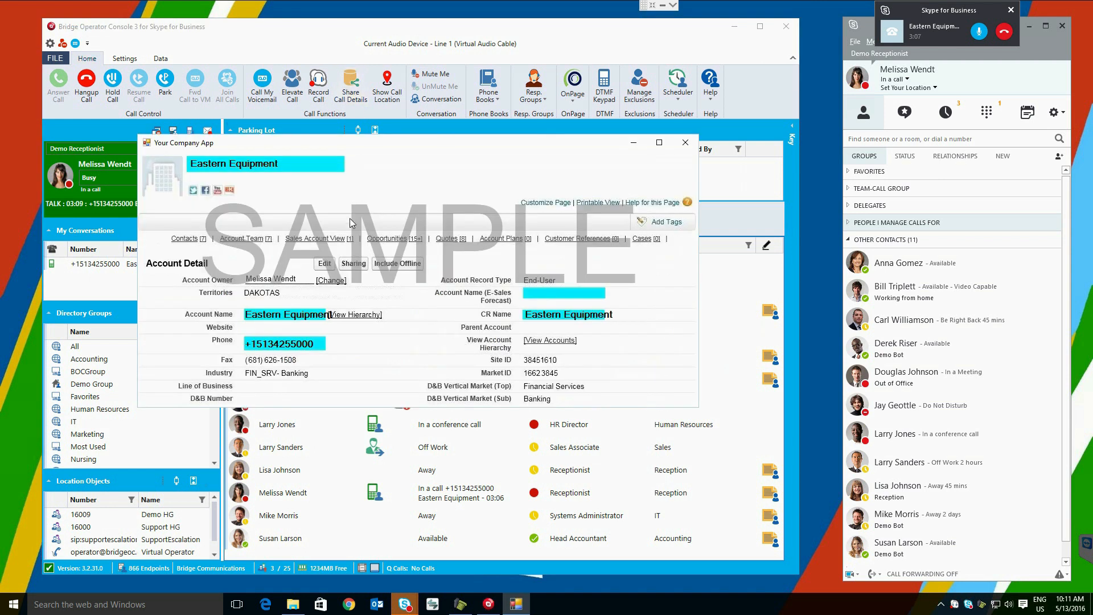
Close the account page, show the Eastern Equipment caller's location near Middletown, OH on the map, then close it
left_click(684, 144)
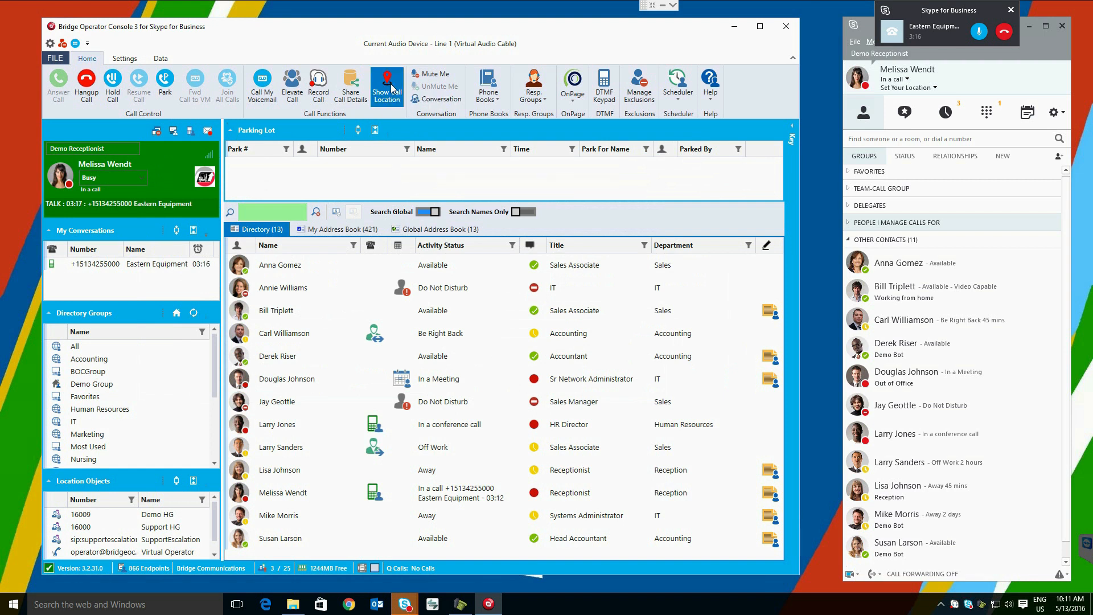
left_click(388, 83)
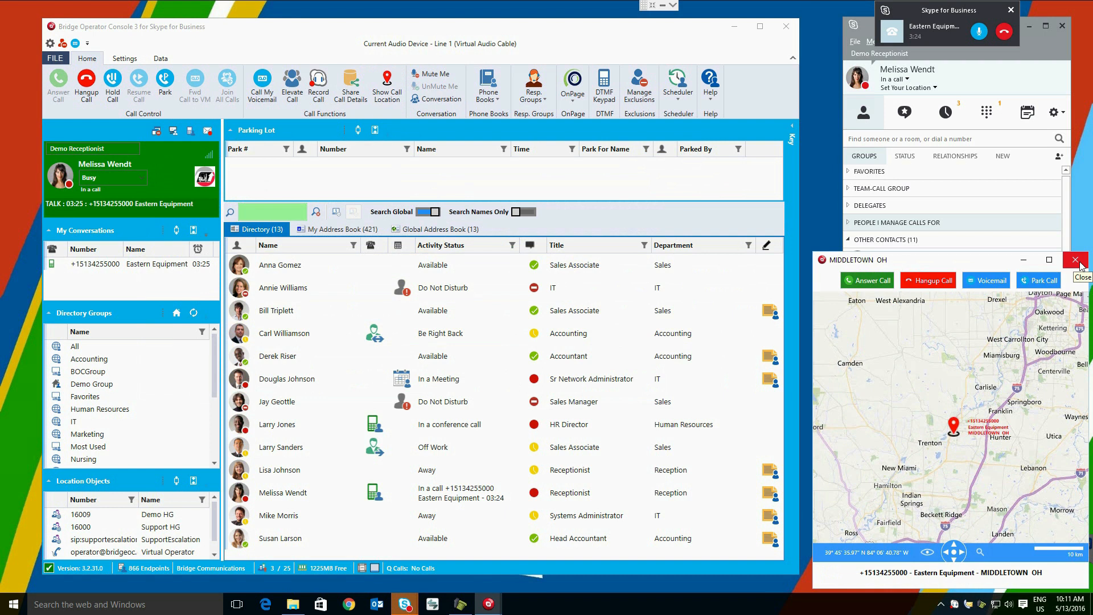
left_click(1081, 260)
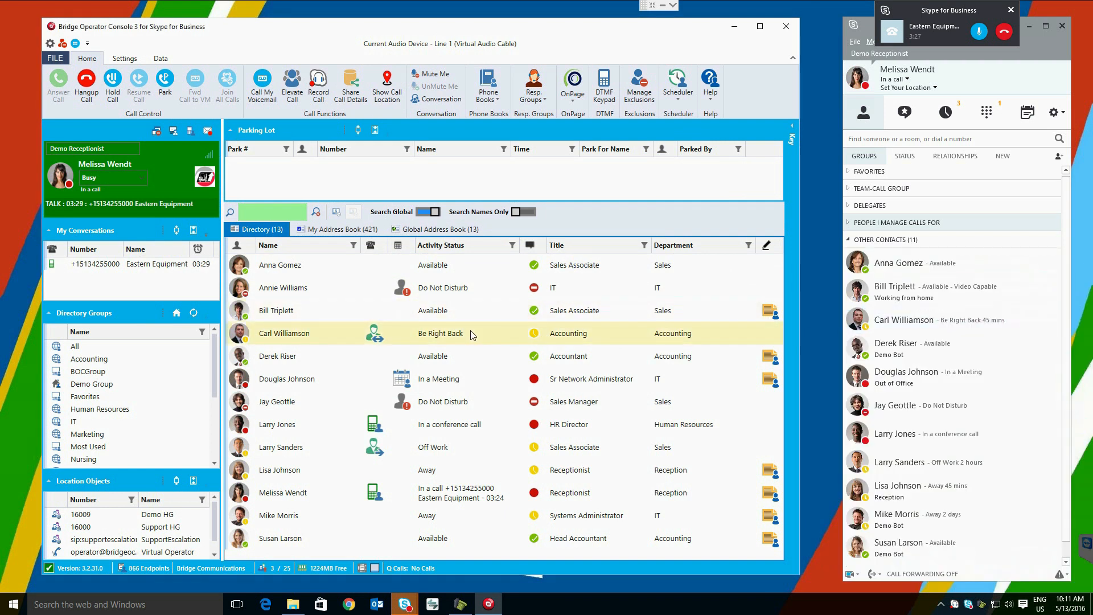
mouse_move(375, 333)
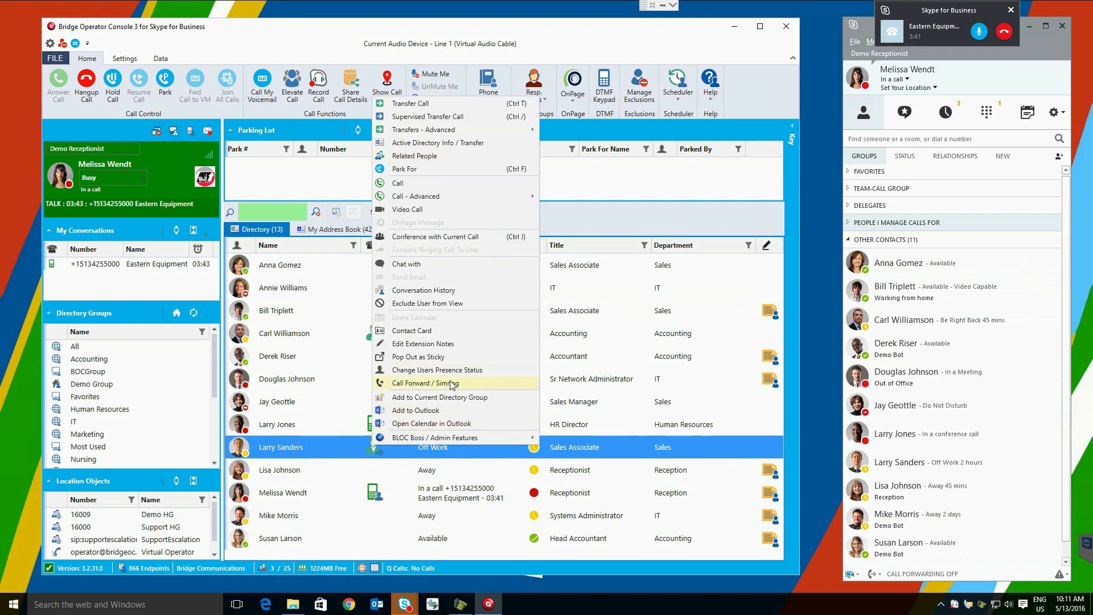
left_click(422, 382)
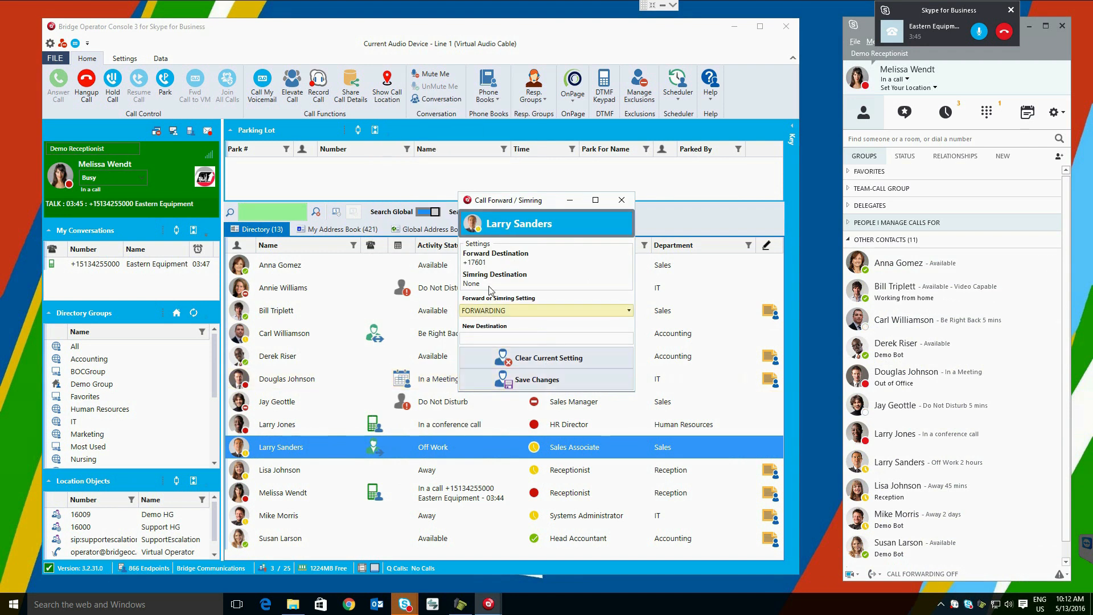
left_click(619, 200)
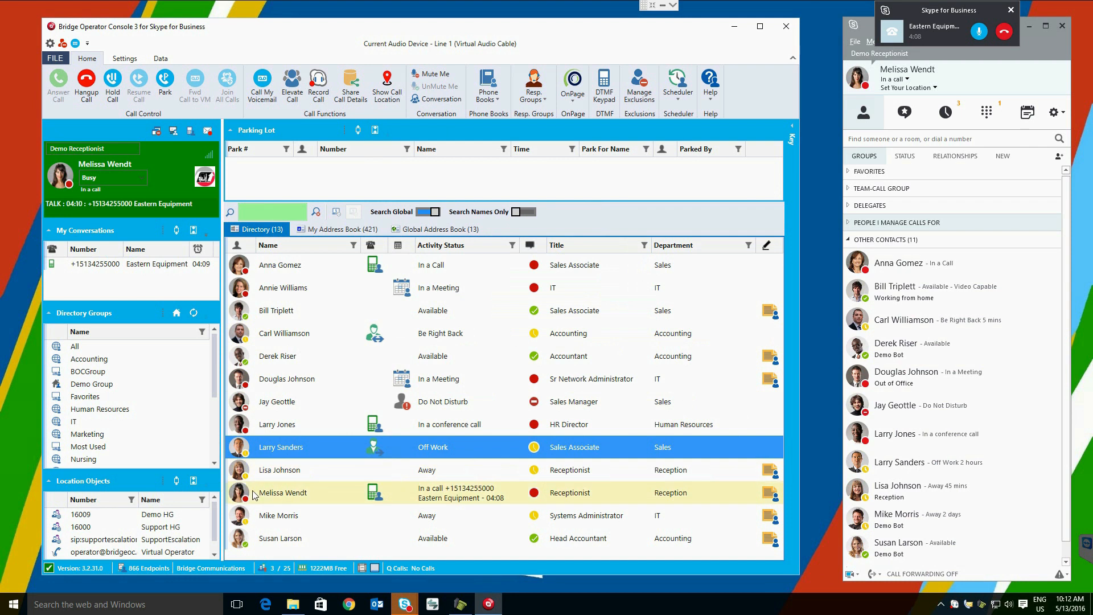
double_click(282, 492)
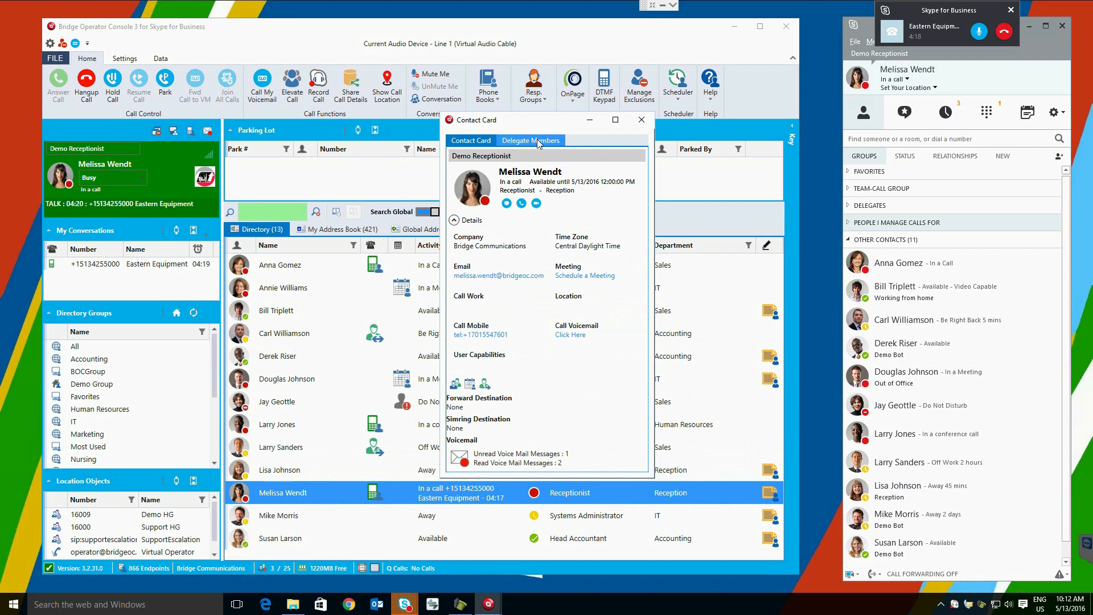
left_click(529, 141)
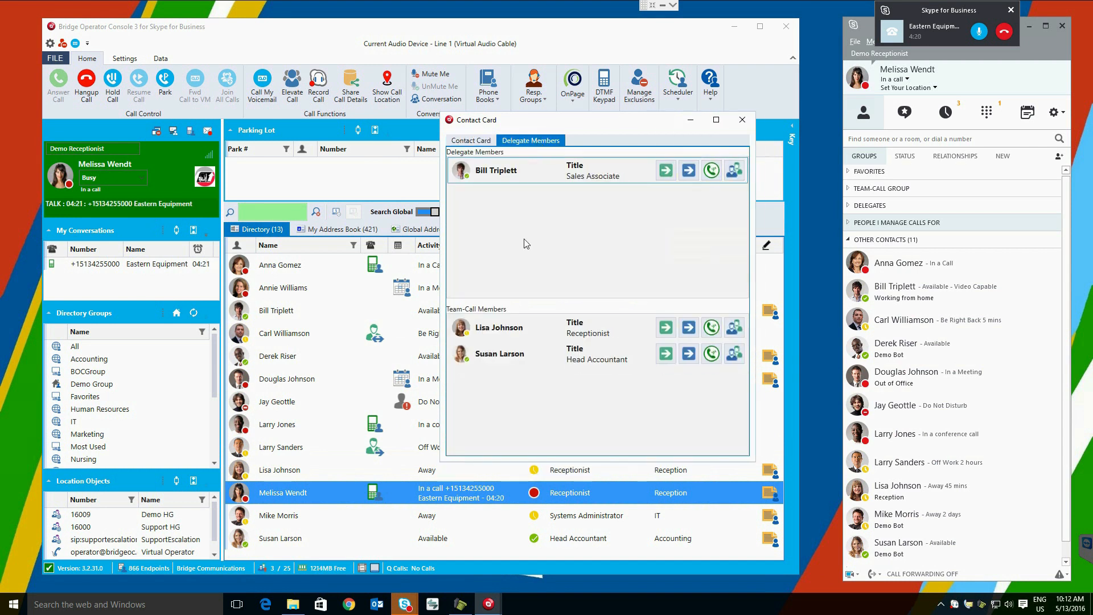
mouse_move(529, 275)
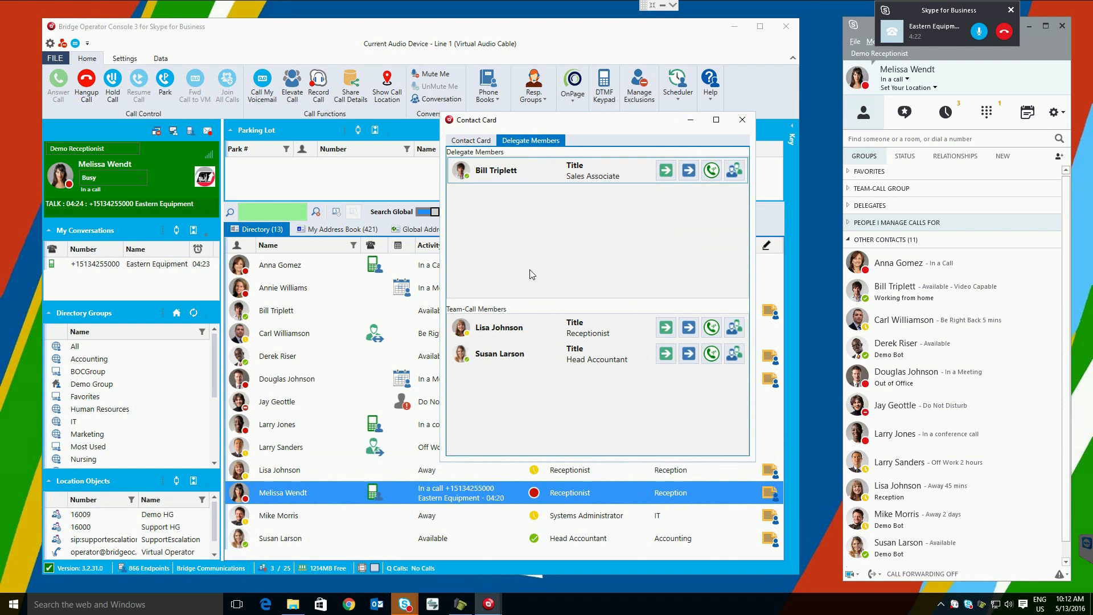
mouse_move(689, 327)
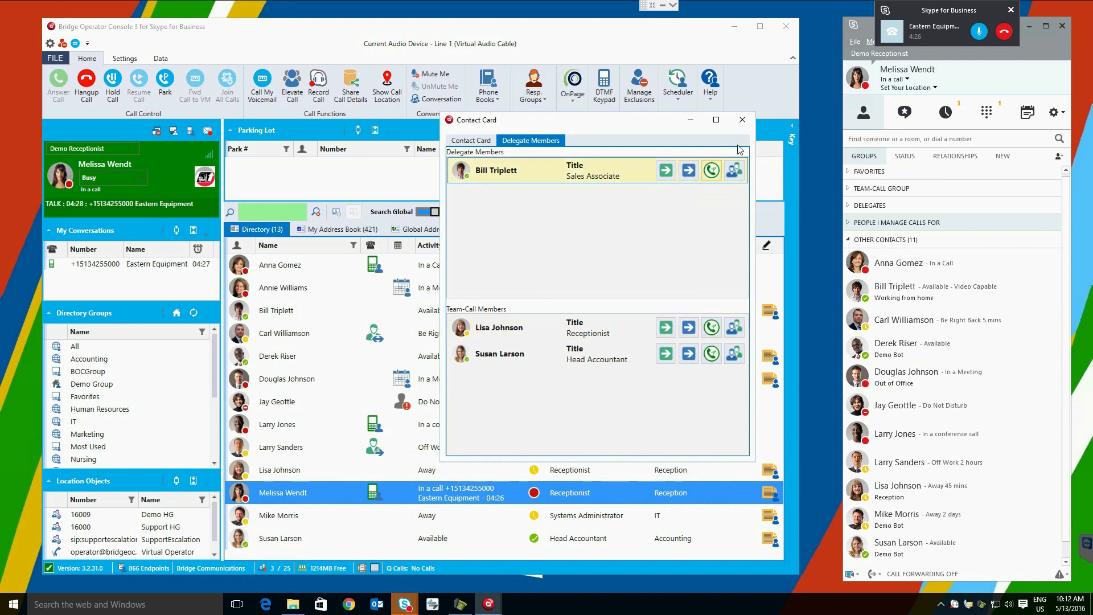
left_click(742, 119)
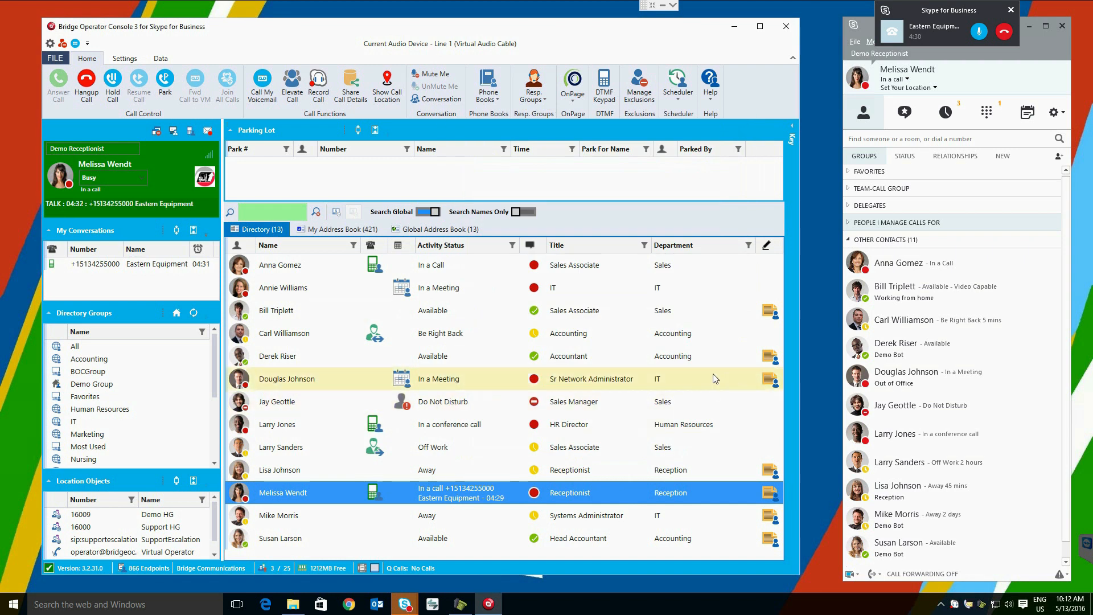
mouse_move(676, 87)
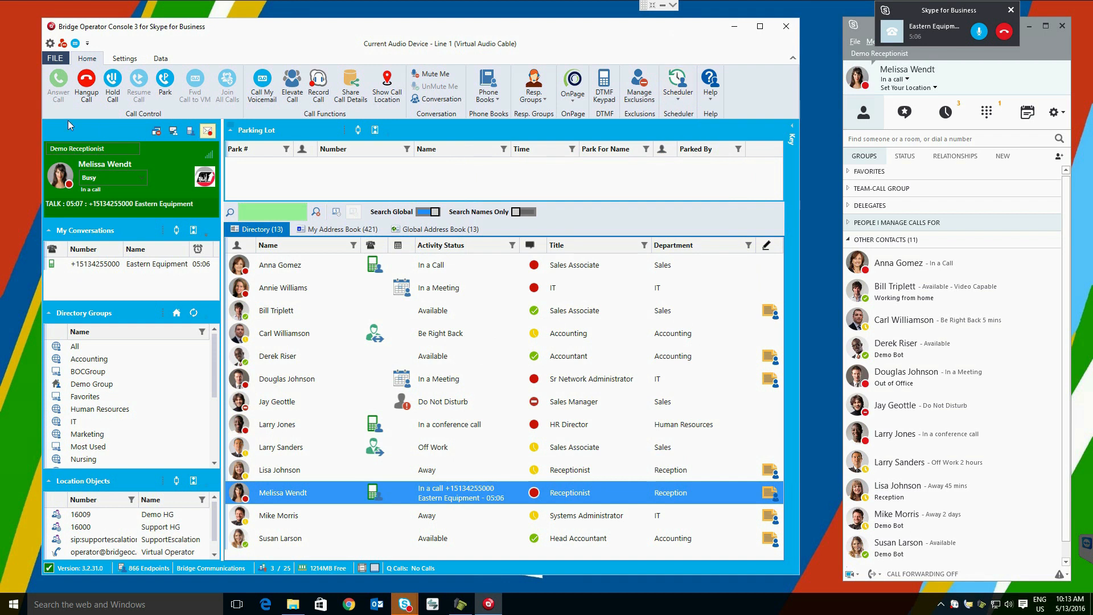
Load the last 30 days of call history in the Call Detail Report
left_click(710, 83)
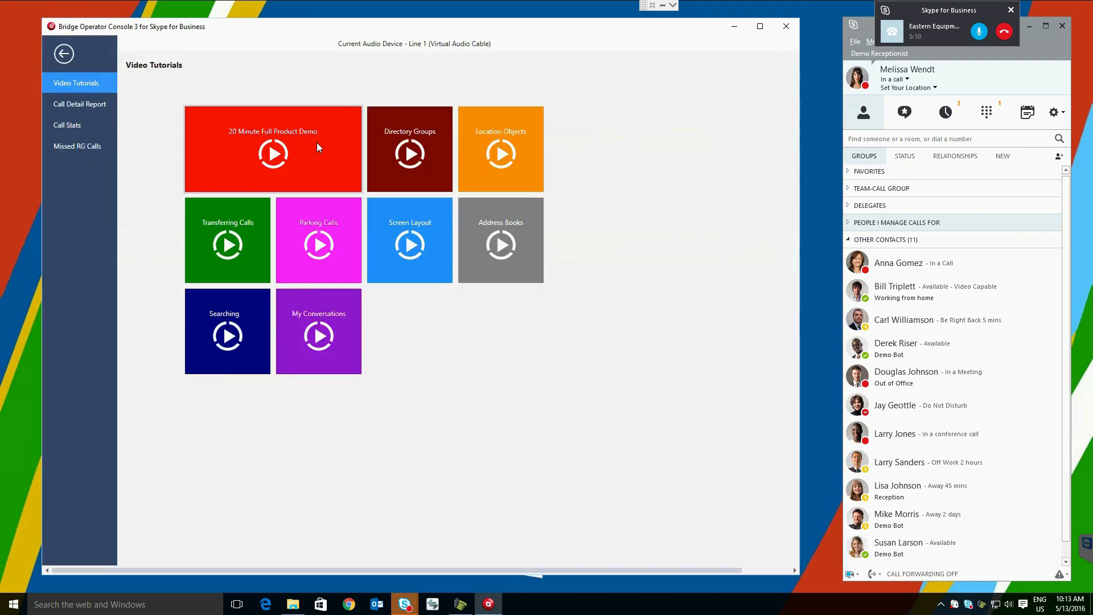
mouse_move(452, 231)
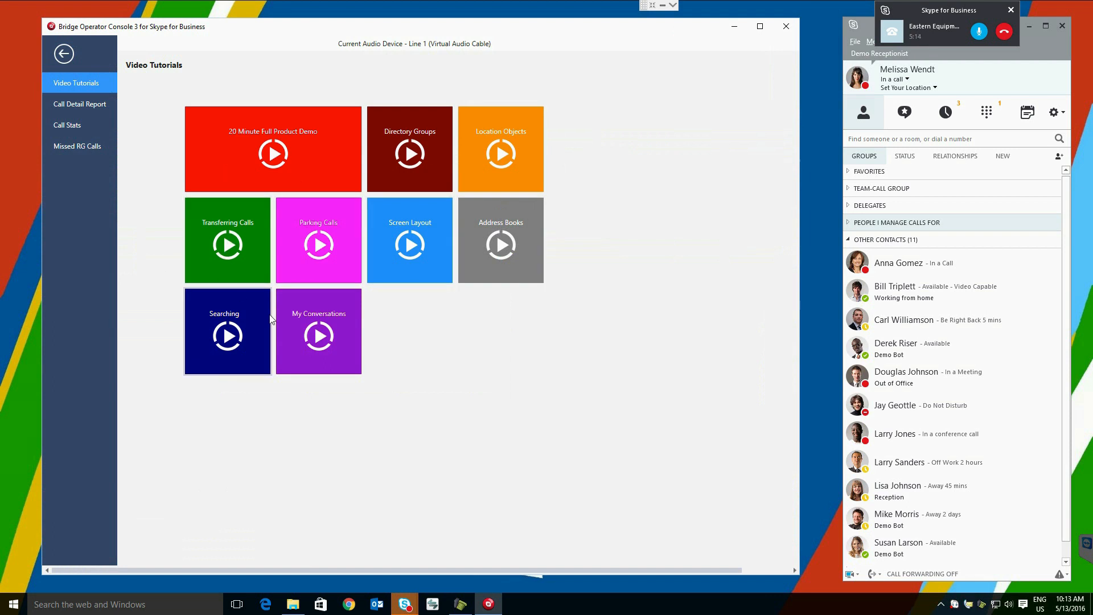
mouse_move(318, 332)
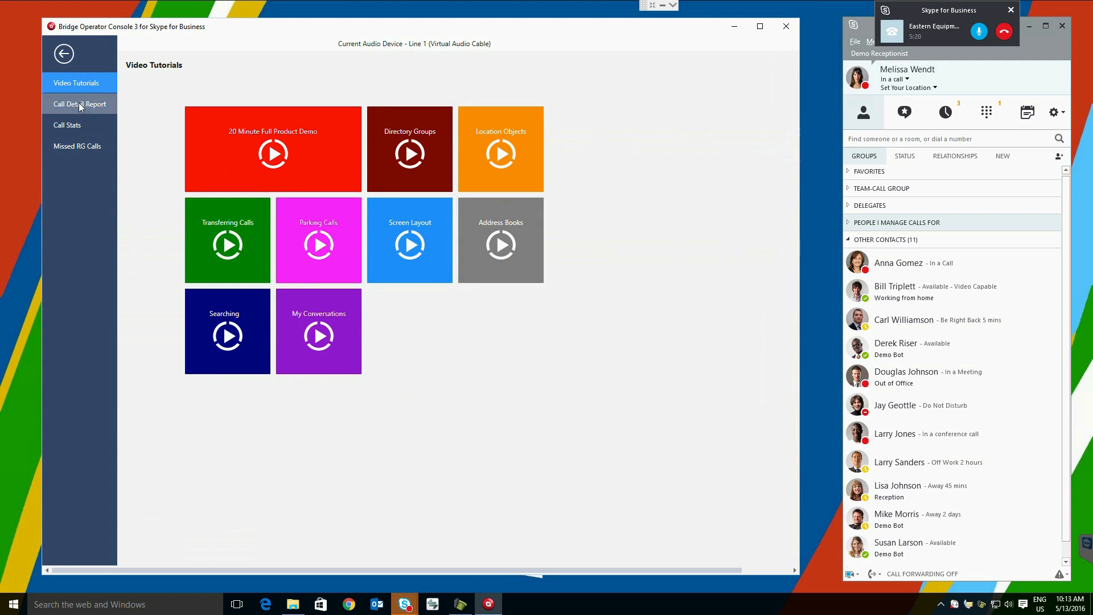
left_click(79, 104)
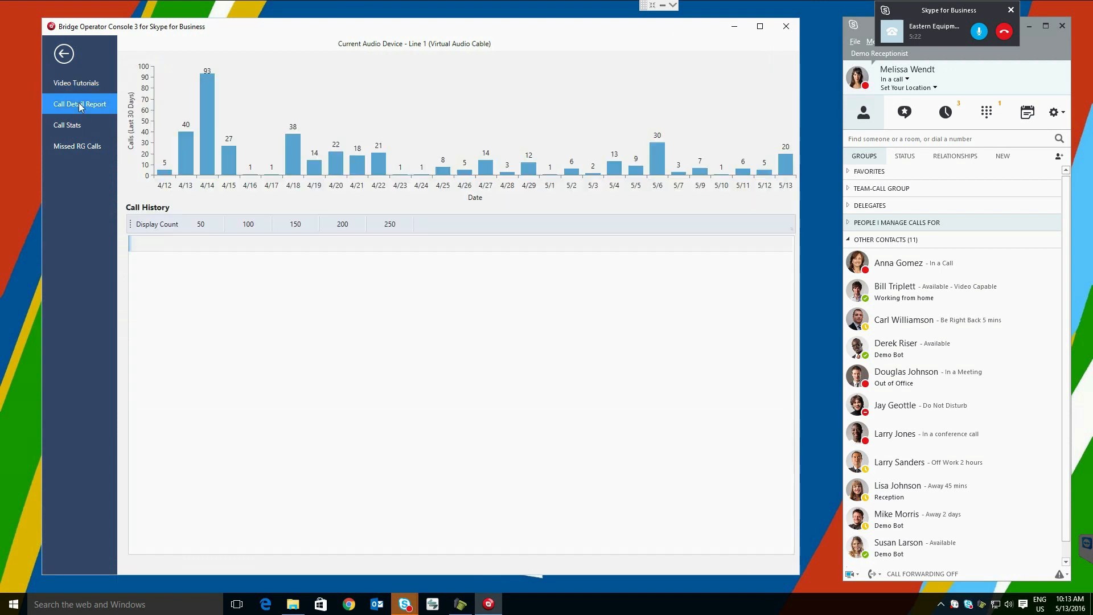
left_click(200, 225)
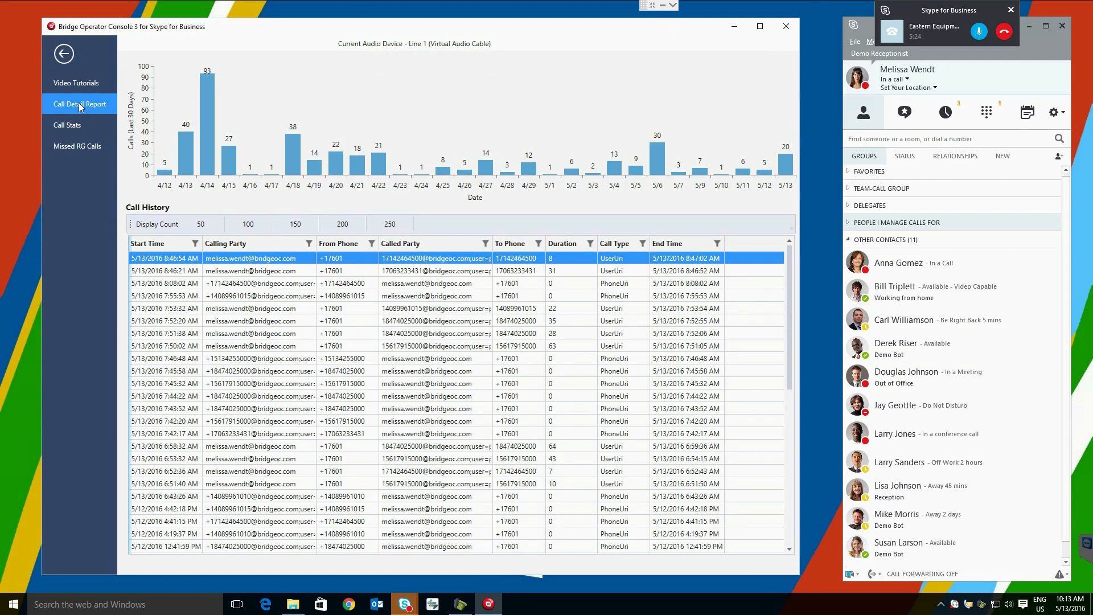
View the Call Stats charts for call volume, talk time and top callers, then the Missed RG Calls report
left_click(67, 125)
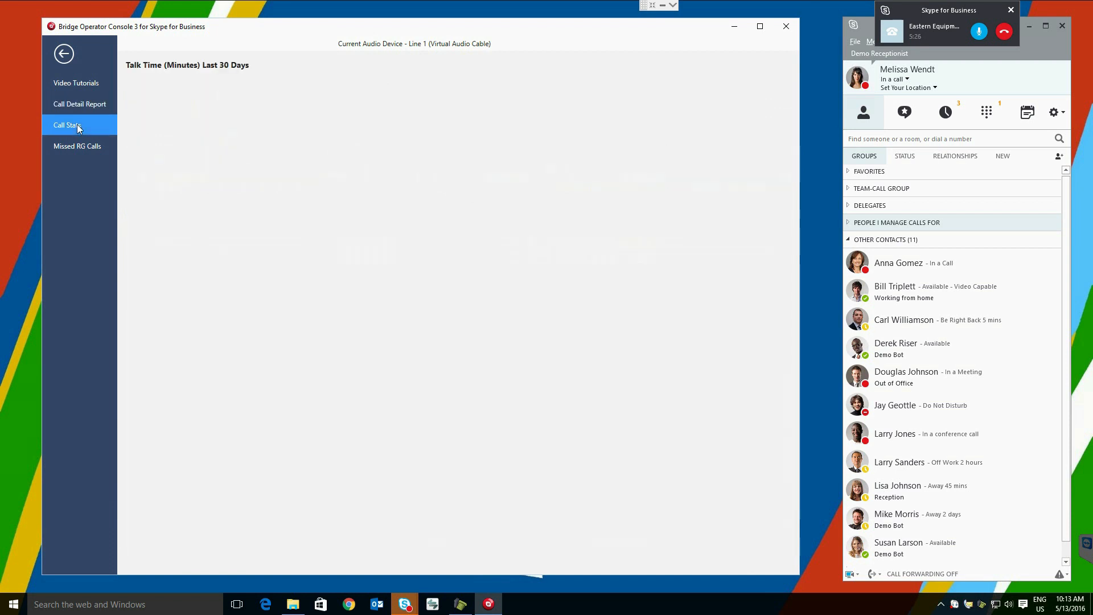
left_click(67, 126)
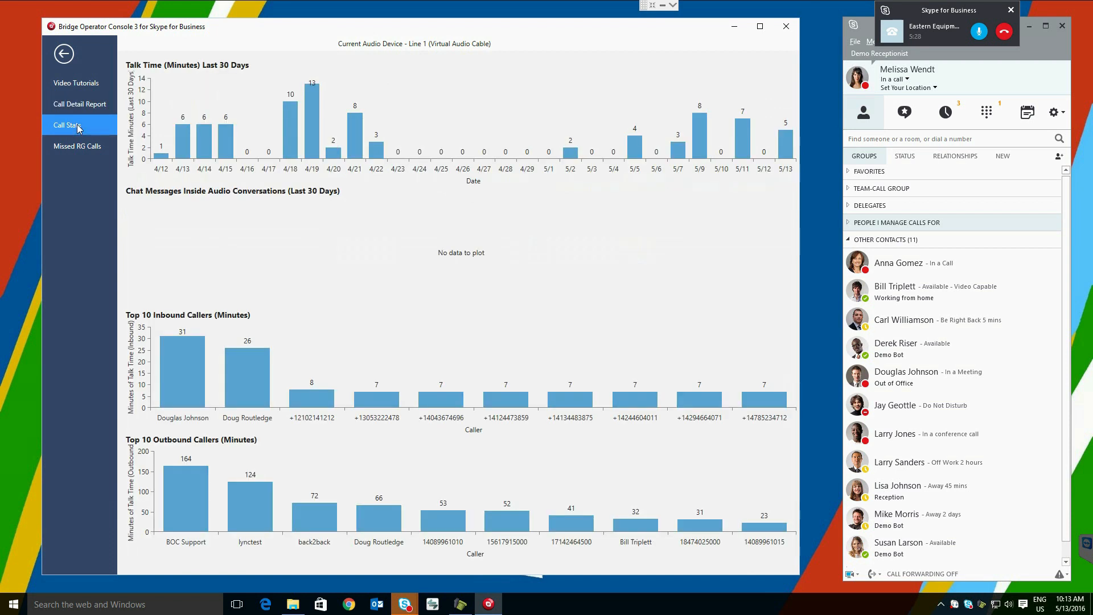
mouse_move(79, 146)
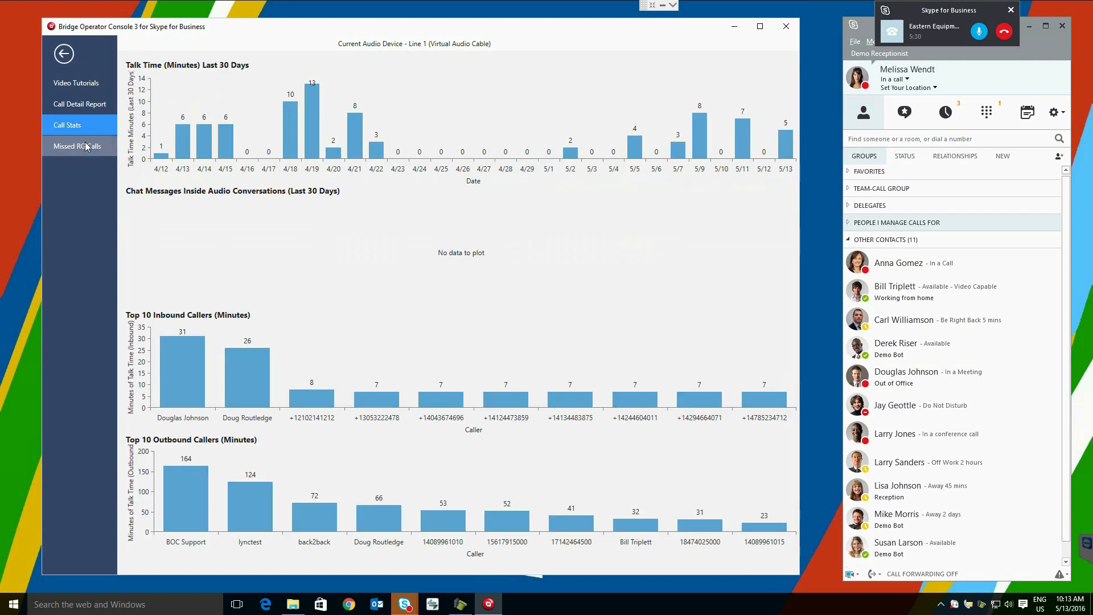
left_click(62, 53)
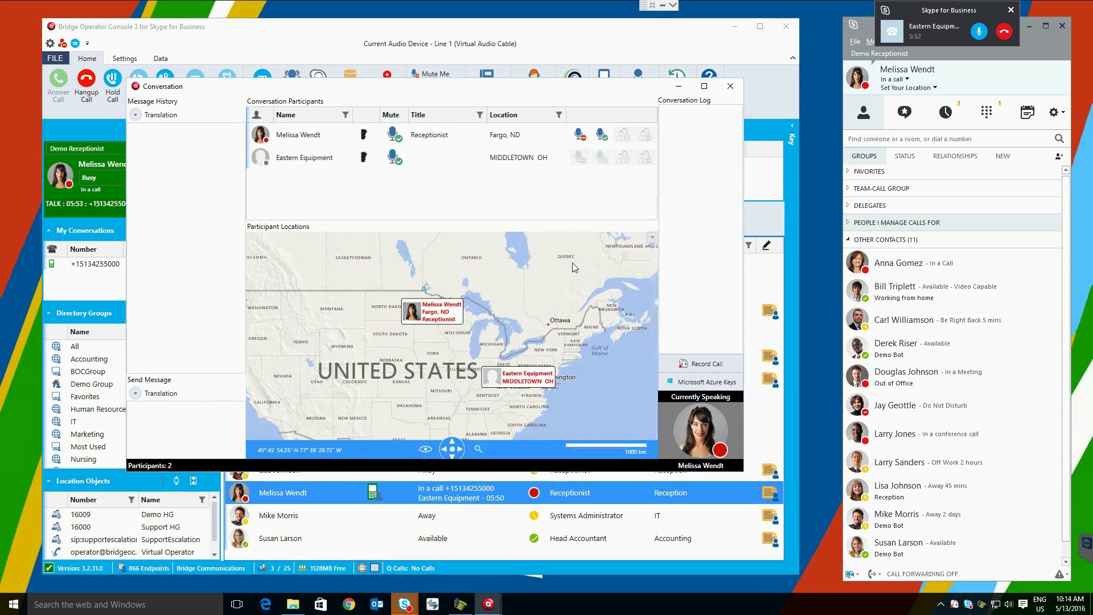
mouse_move(706, 308)
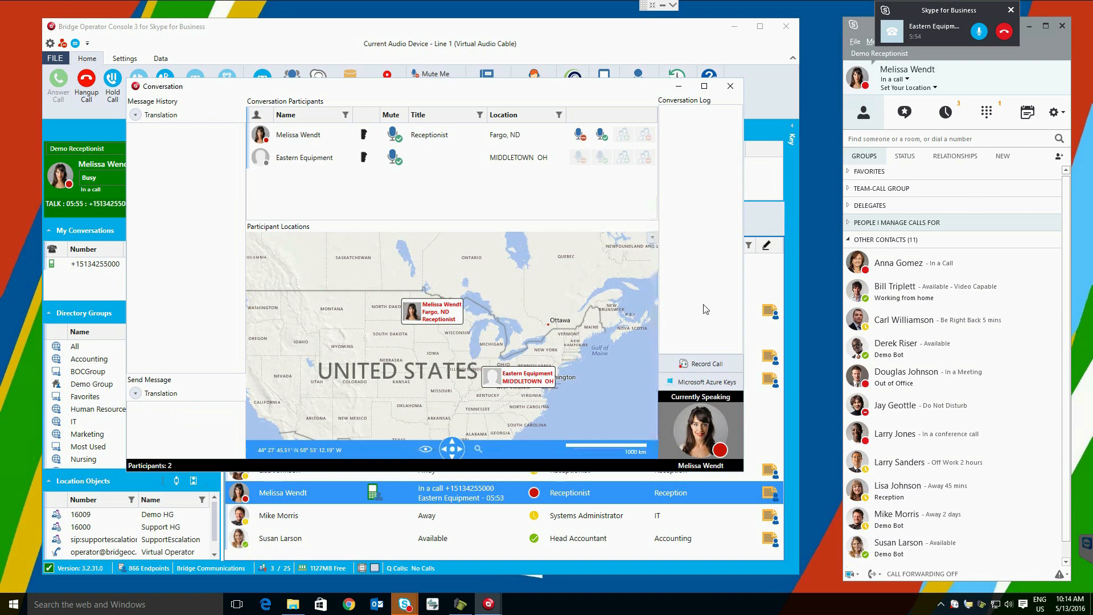
mouse_move(711, 287)
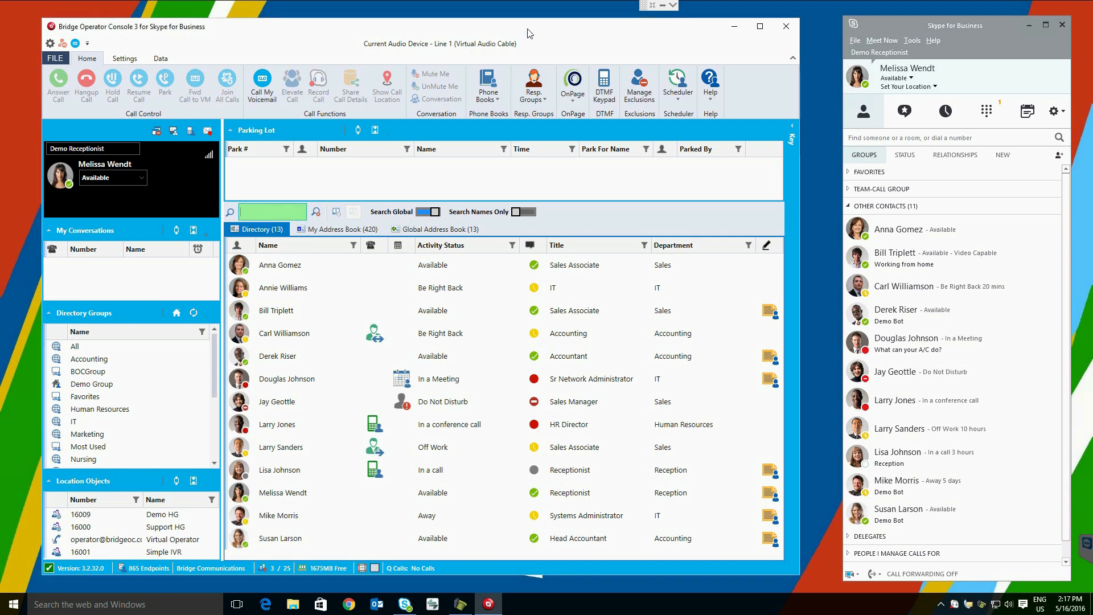
mouse_move(421, 188)
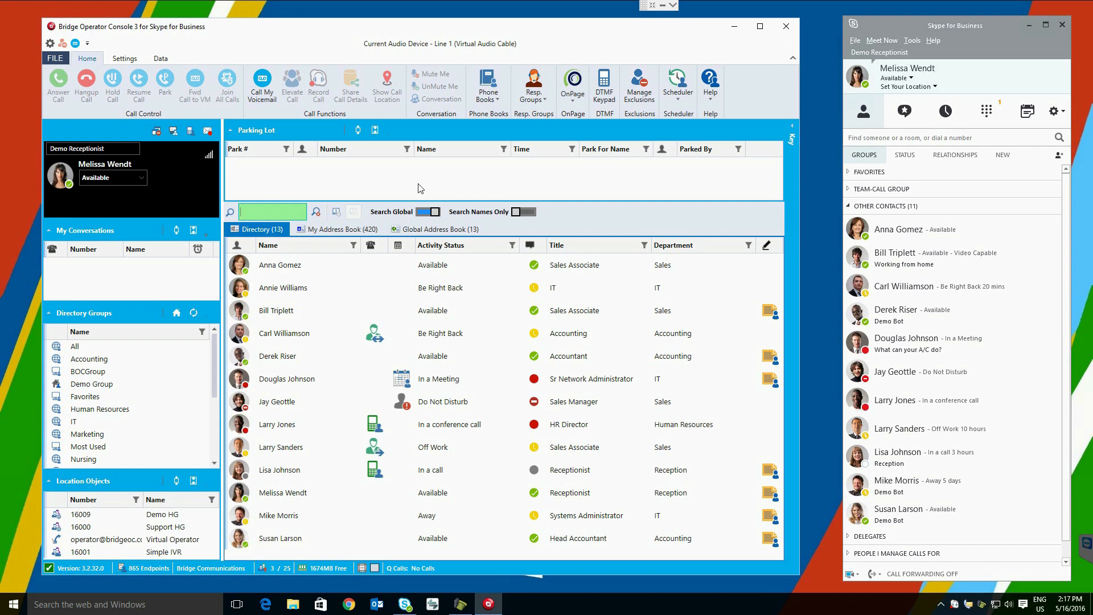
mouse_move(401, 378)
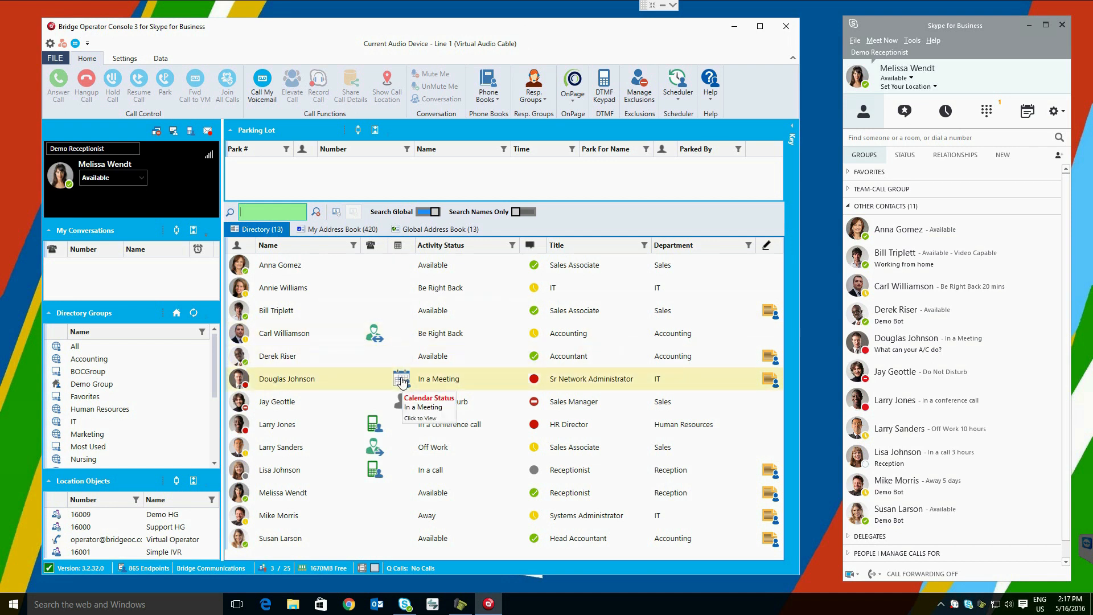
left_click(401, 378)
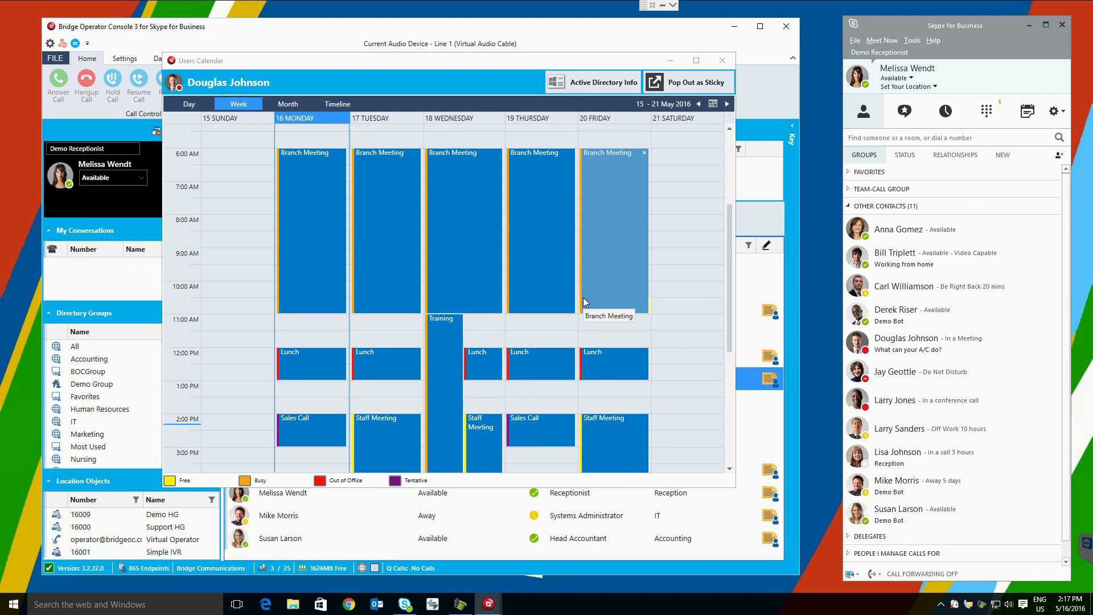
mouse_move(441, 151)
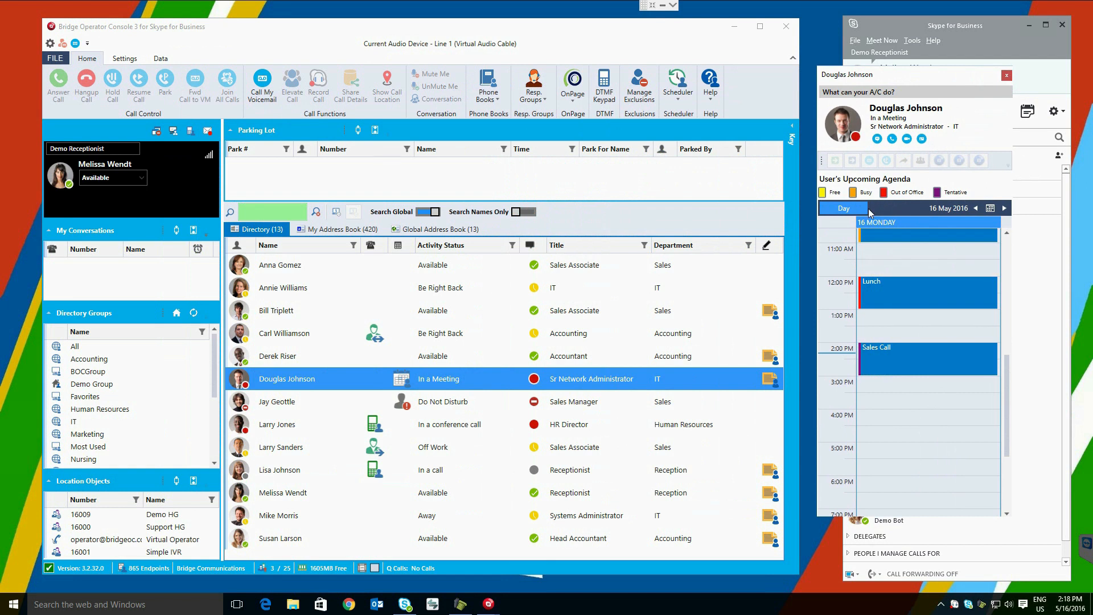
Show the Chat, Email and Meeting with Group actions for Demo Group under Directory Groups
right_click(91, 384)
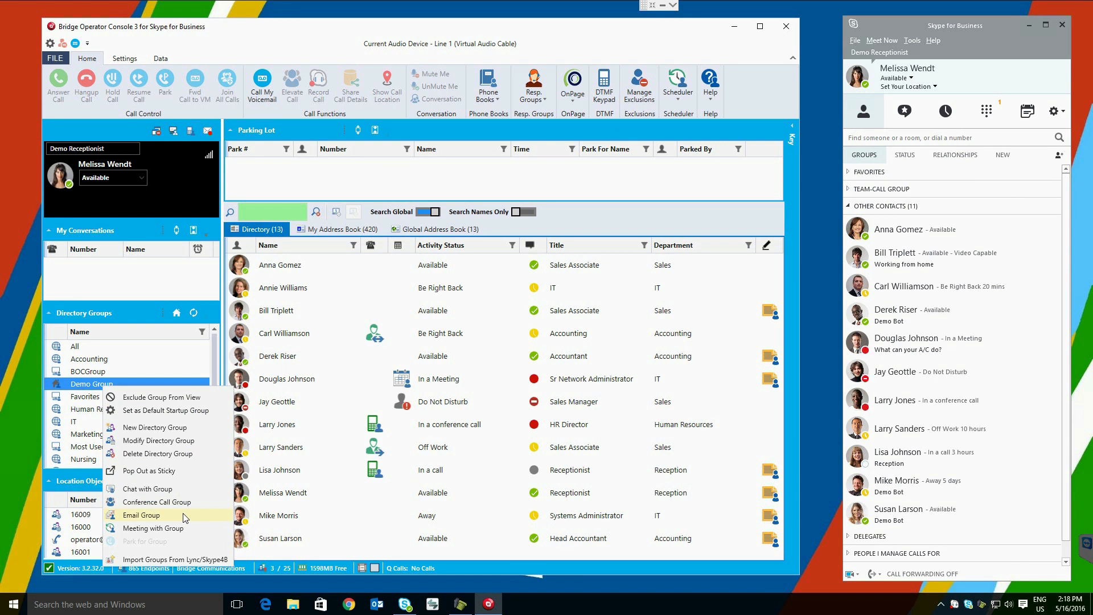
mouse_move(183, 532)
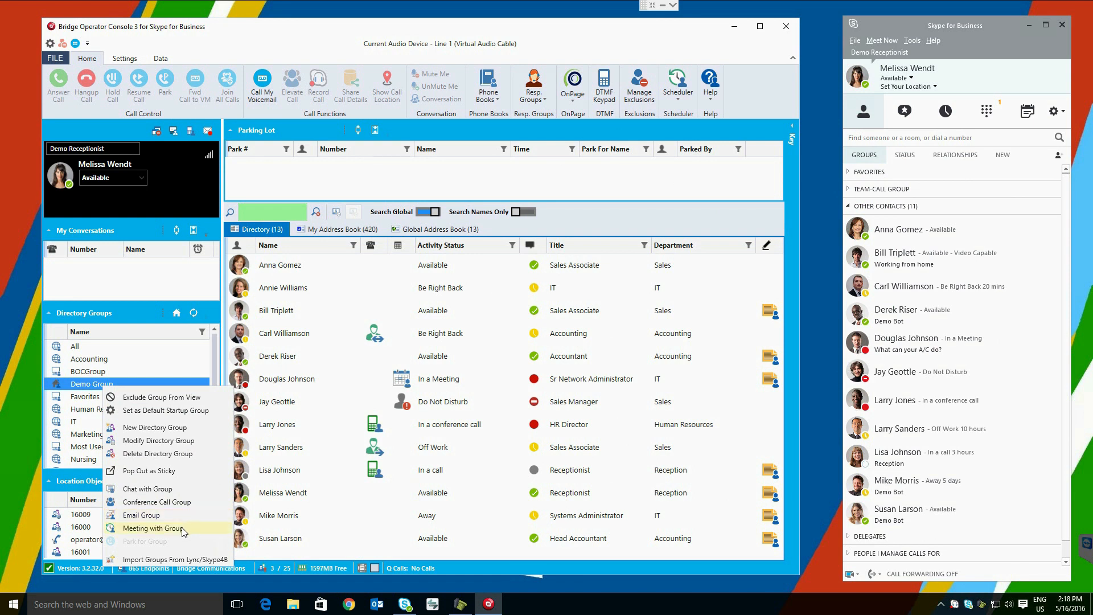
mouse_move(144, 541)
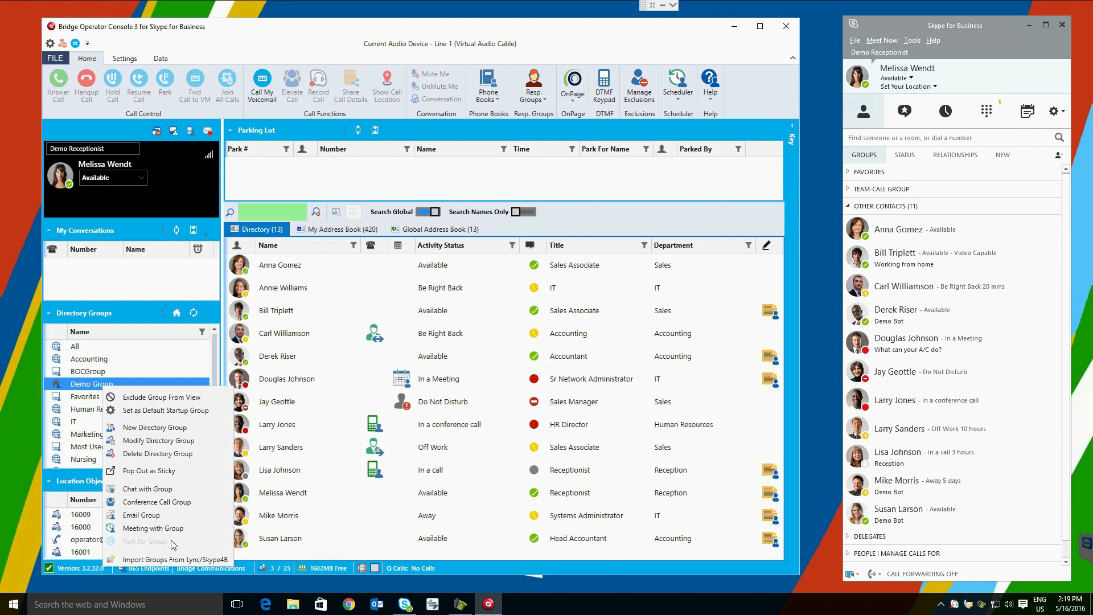
mouse_move(167, 470)
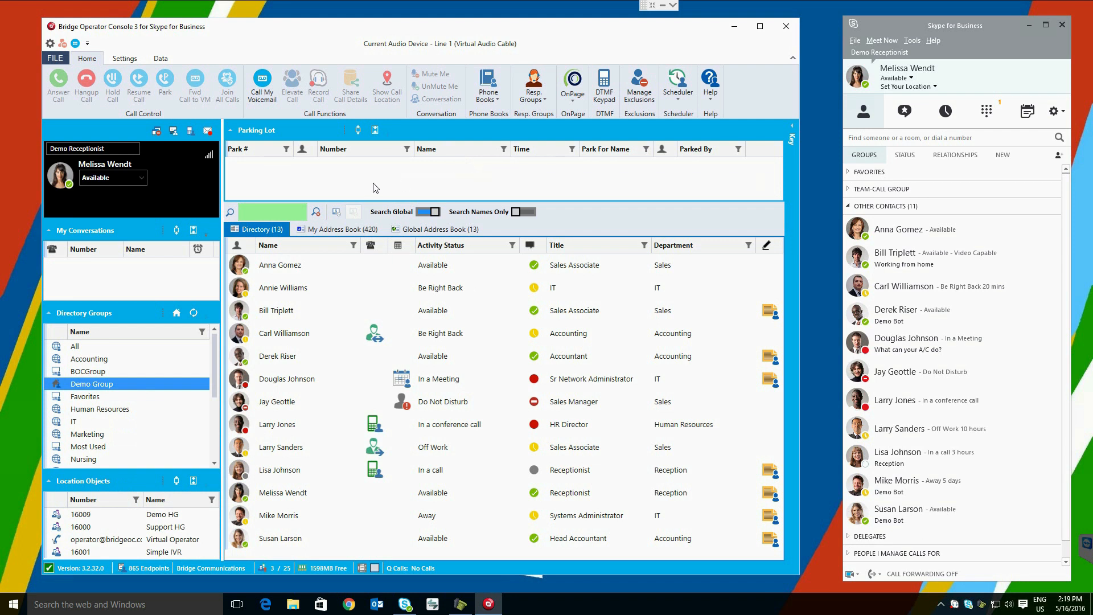
mouse_move(324, 194)
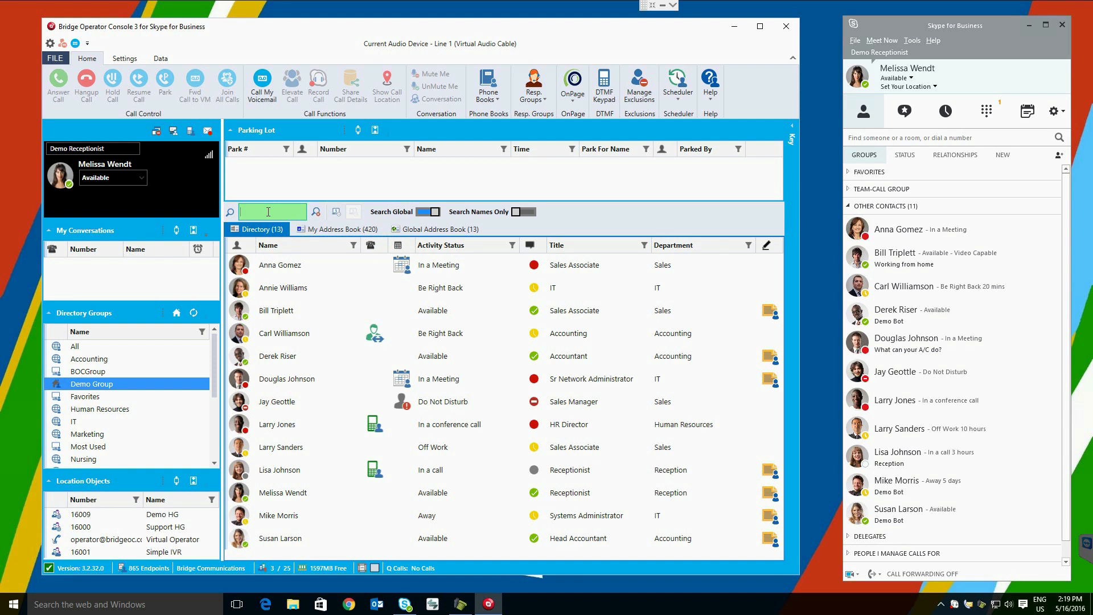
type("rm")
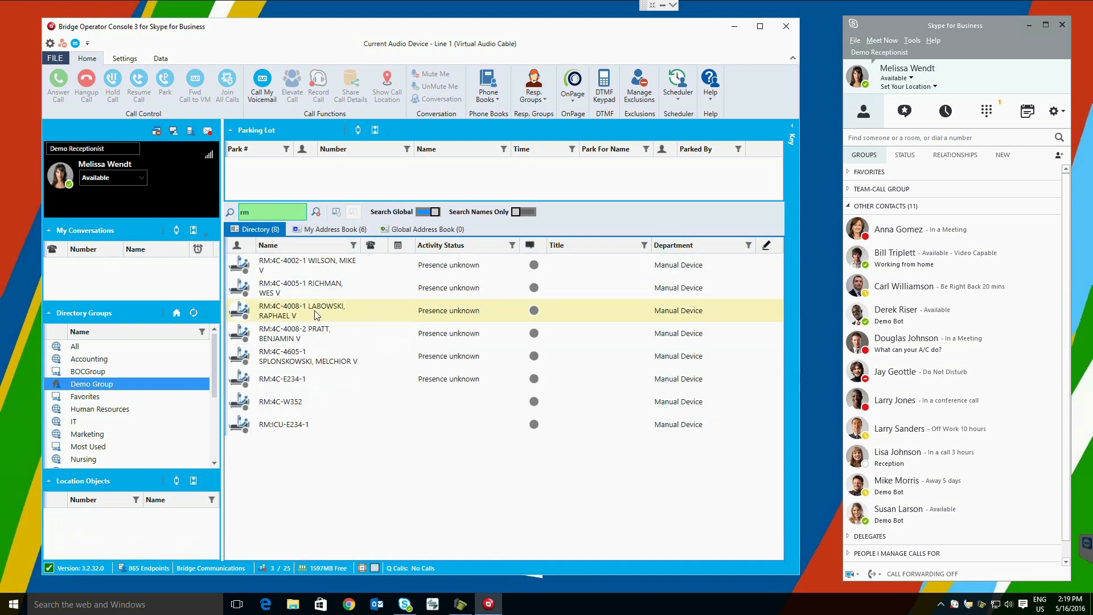
right_click(314, 309)
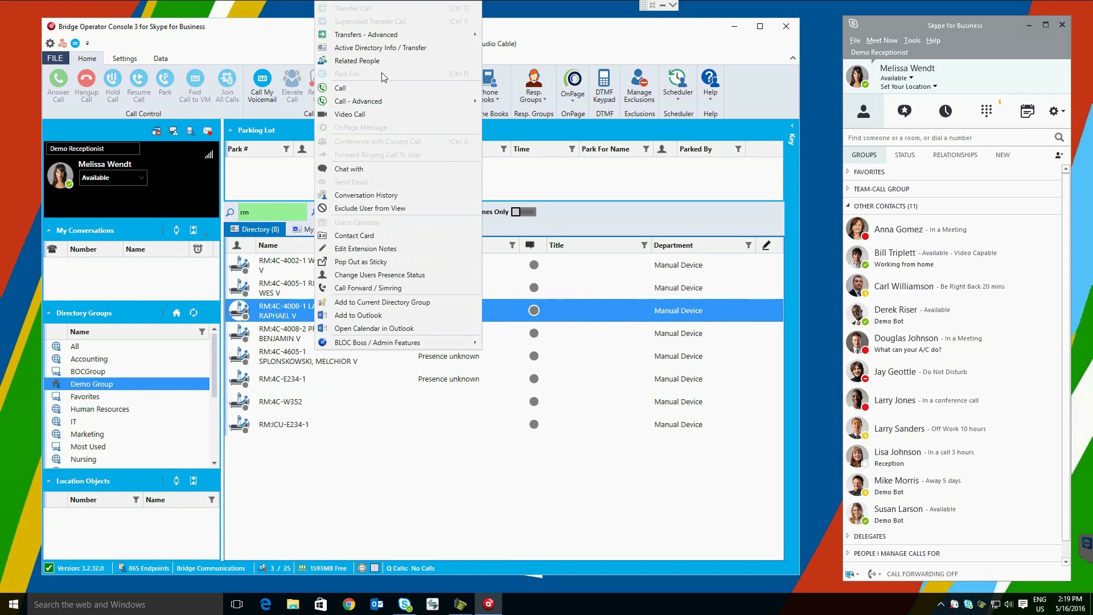
left_click(357, 61)
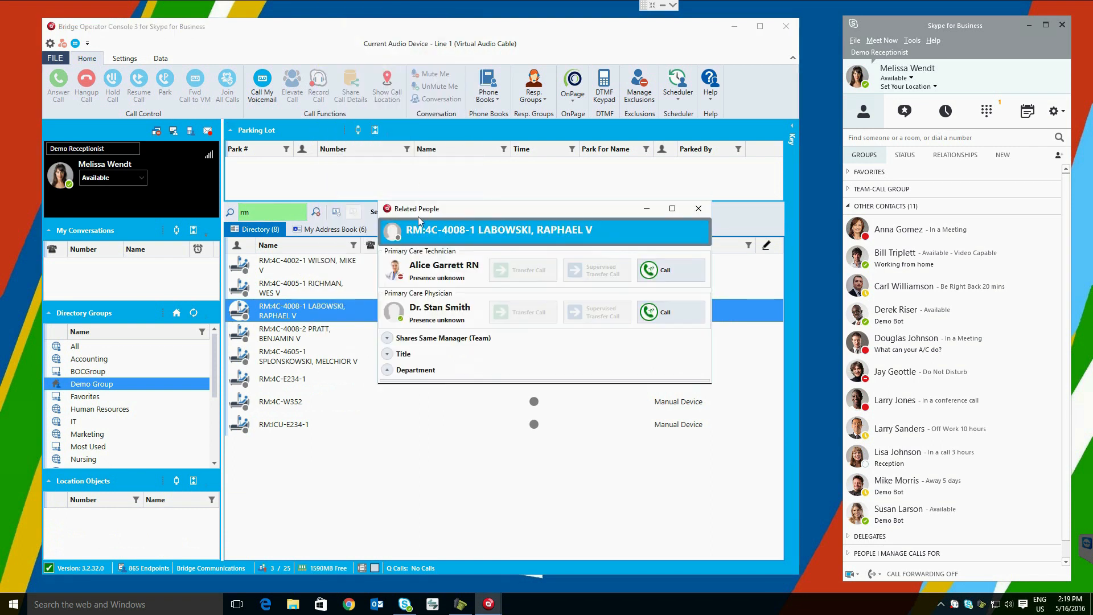